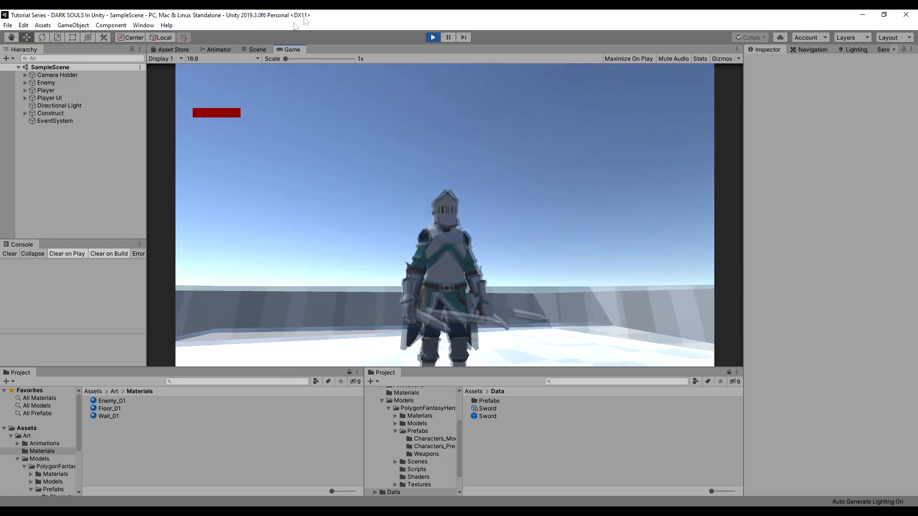
Orbit the Scene view around the knight's sword during play, then stop Play mode
left_click(256, 49)
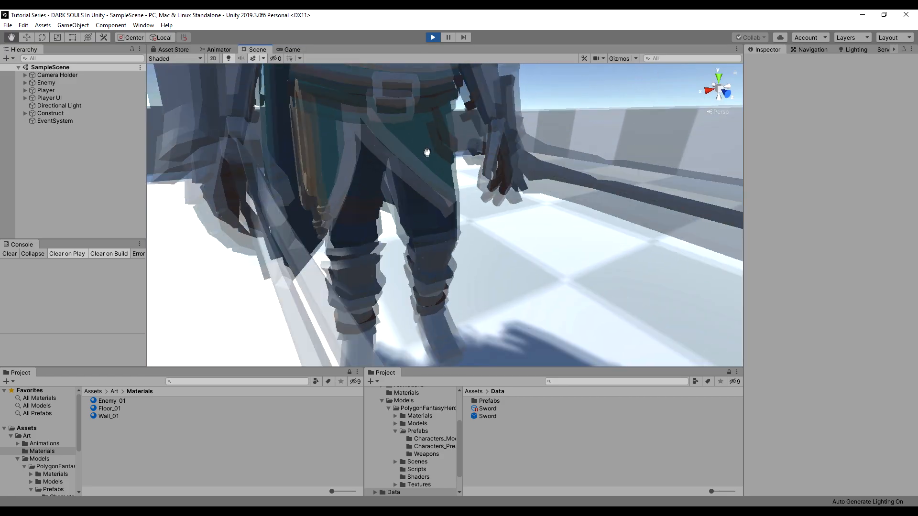
left_click_drag(428, 152, 319, 159)
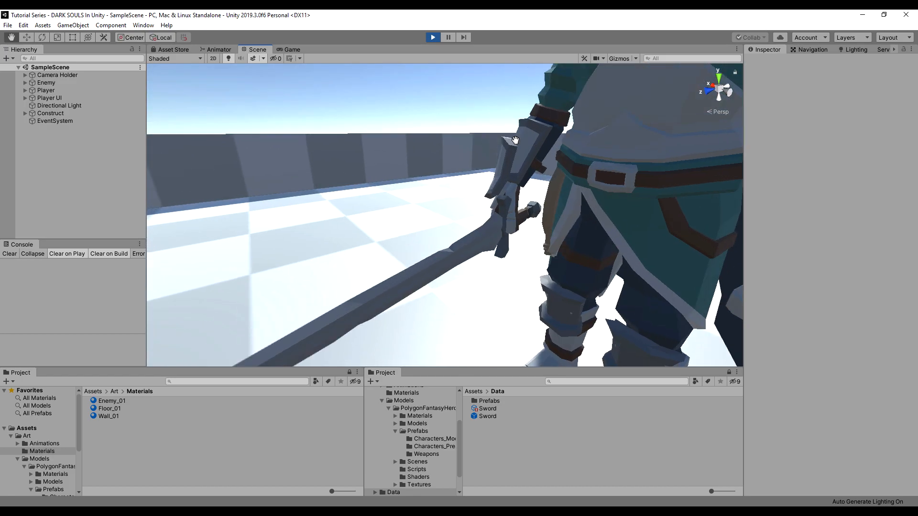
left_click_drag(515, 141, 595, 175)
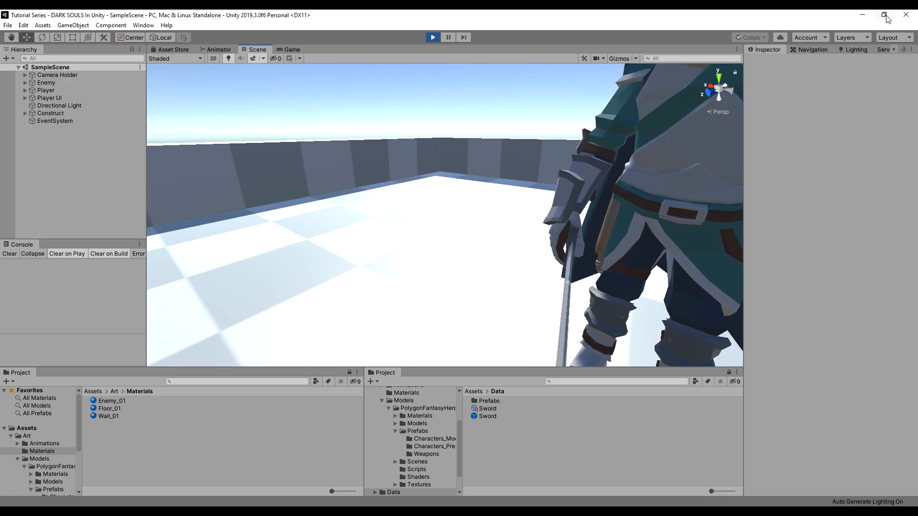
left_click(886, 15)
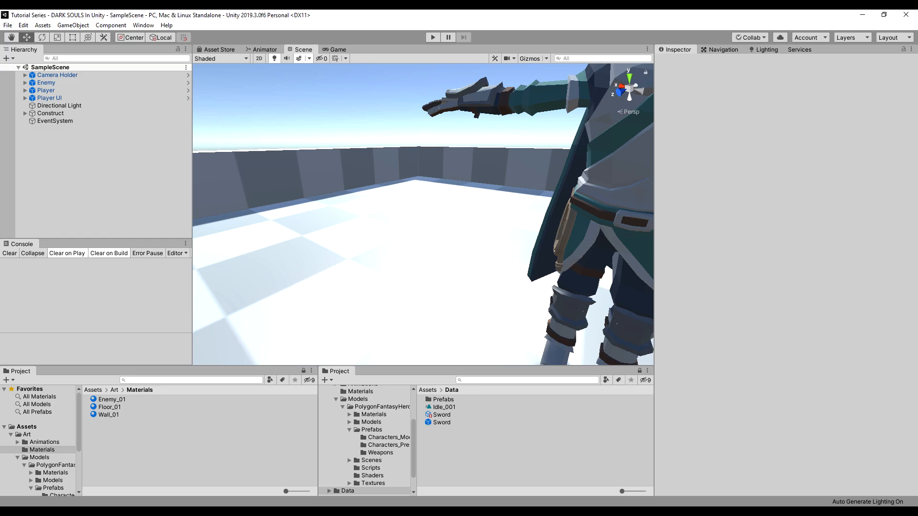
Add animator layers named Right Arm and Left Arm, then review the new layers
left_click(264, 50)
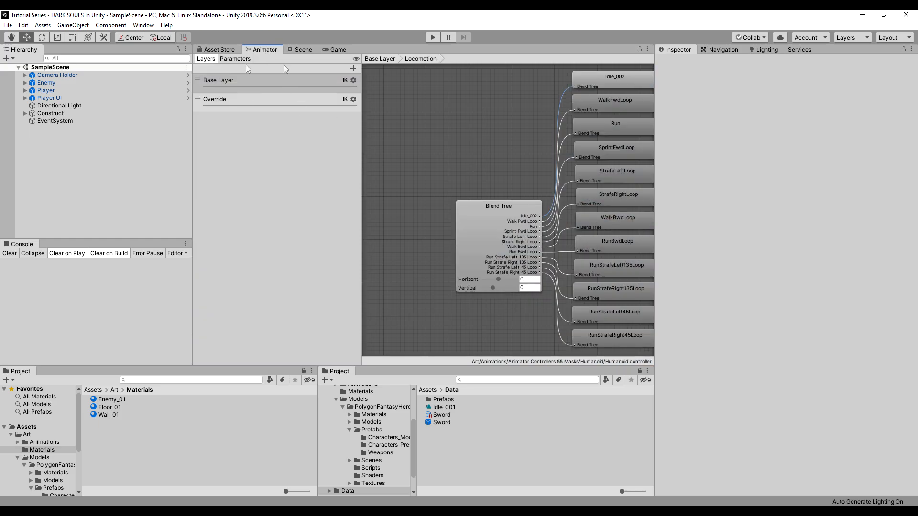
left_click(235, 99)
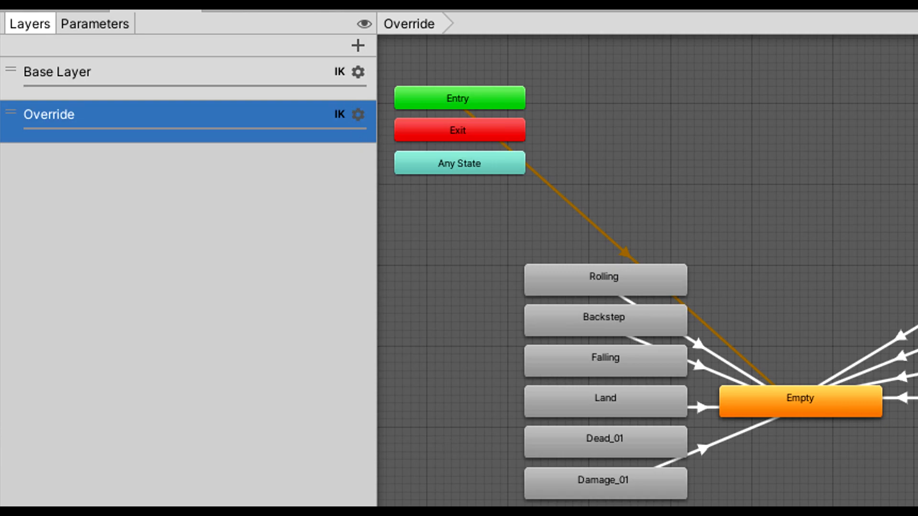
left_click(357, 45)
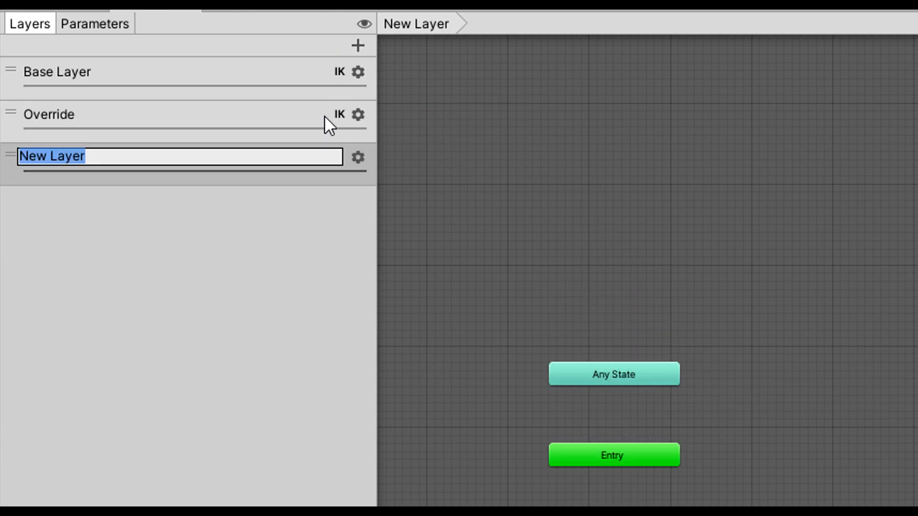
type("Right Arm")
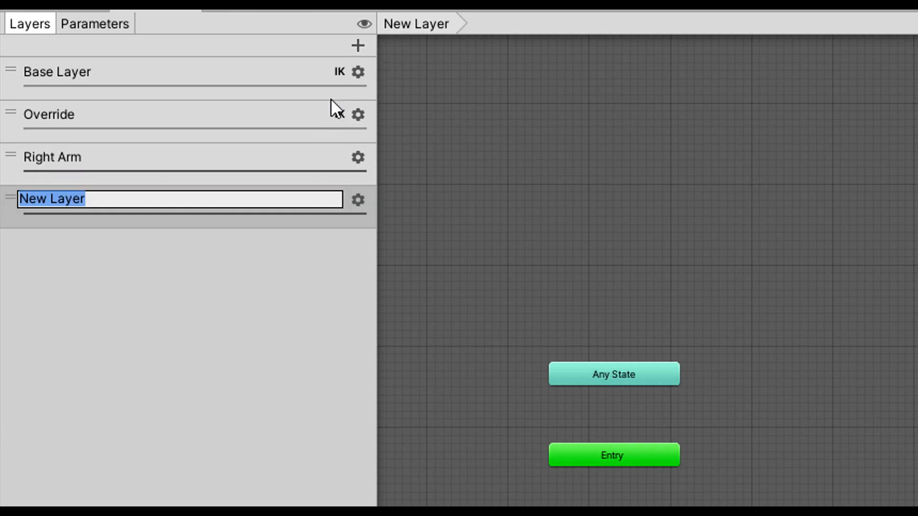
type("Left Arm")
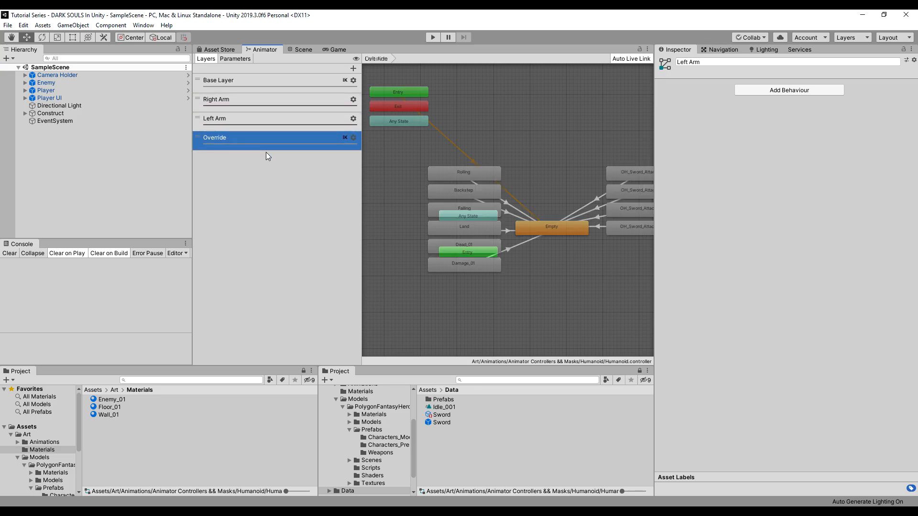
left_click(214, 119)
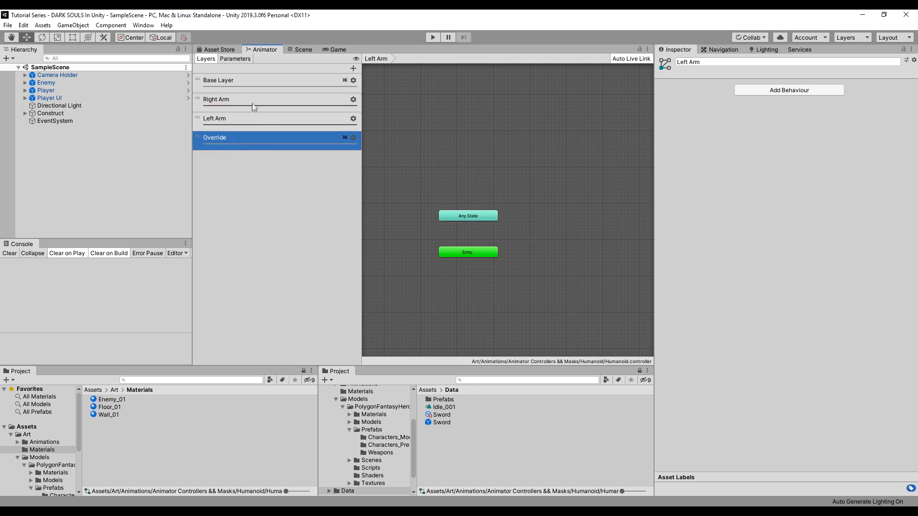
left_click(234, 99)
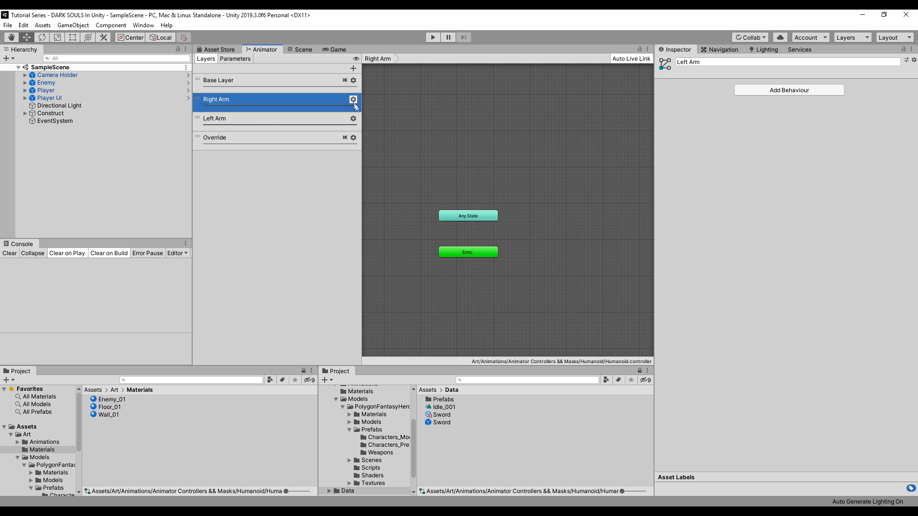
Raise the Right Arm and Left Arm layer weights to about 0.8
left_click(353, 99)
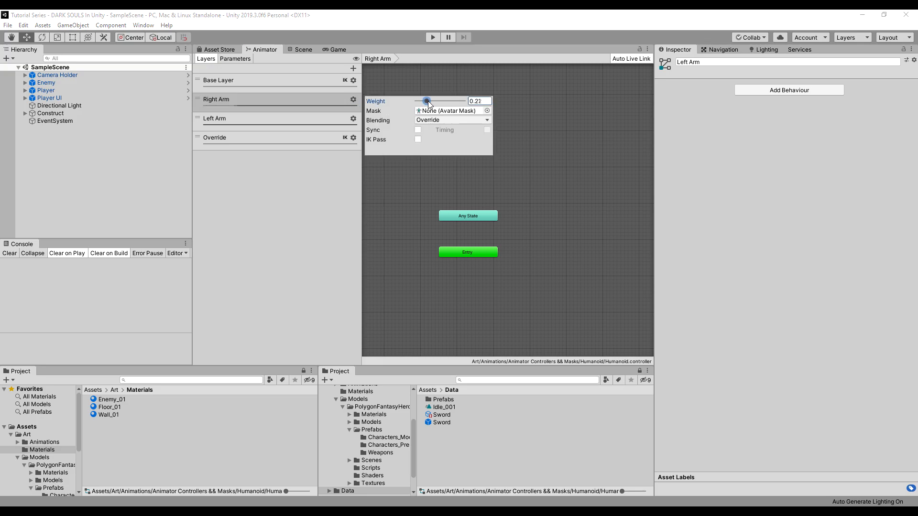
left_click_drag(426, 101, 452, 101)
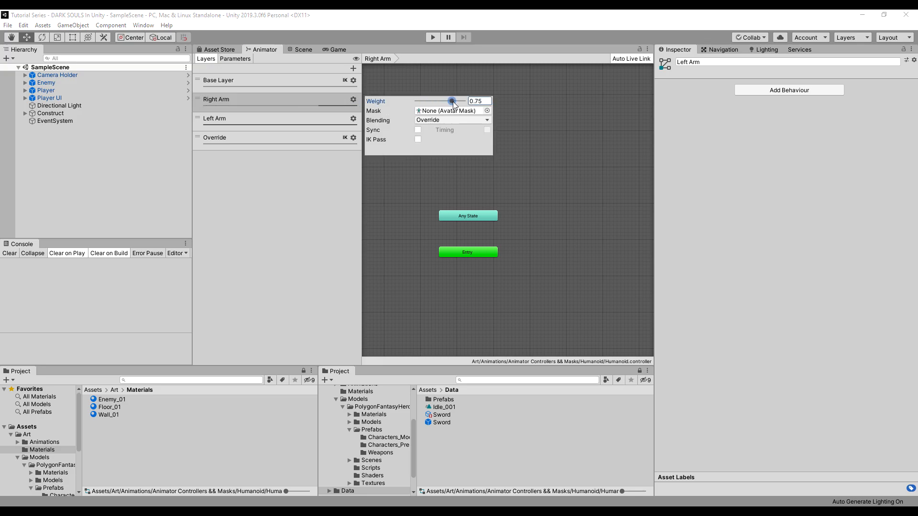
left_click_drag(451, 102, 455, 101)
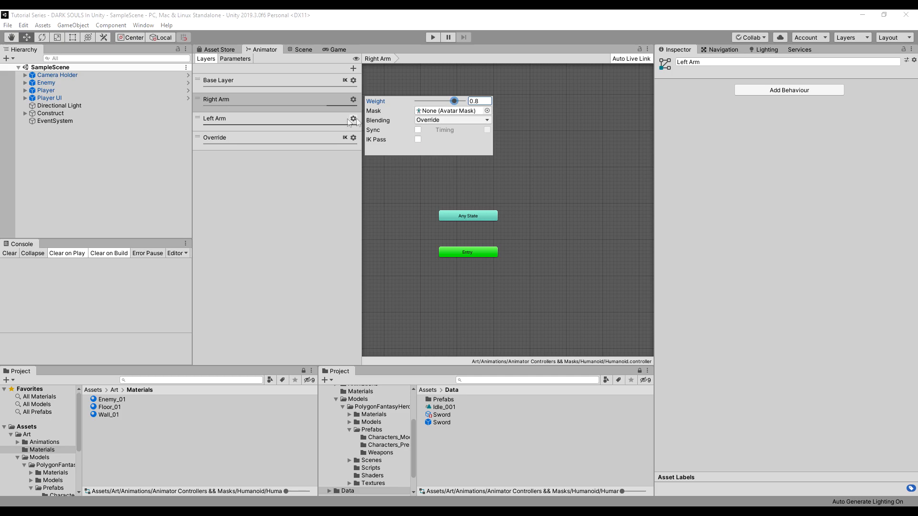
left_click_drag(454, 101, 444, 120)
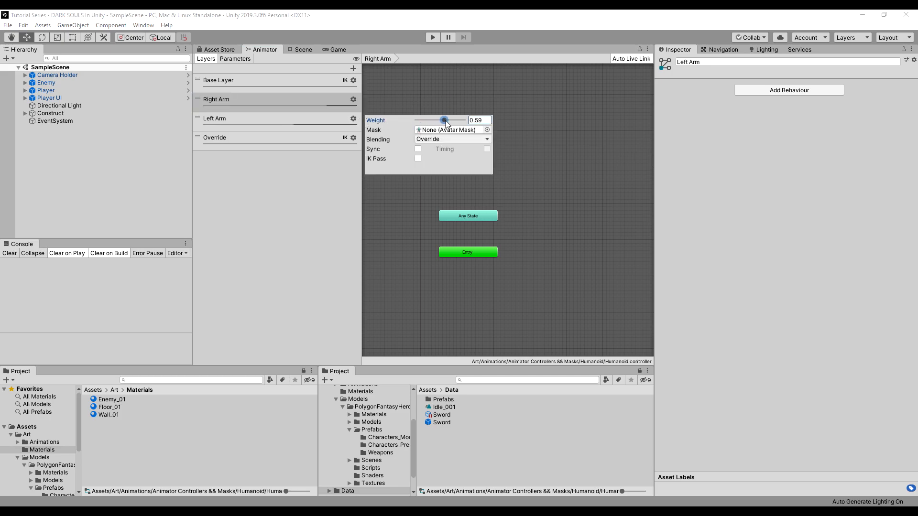
left_click_drag(444, 121, 456, 121)
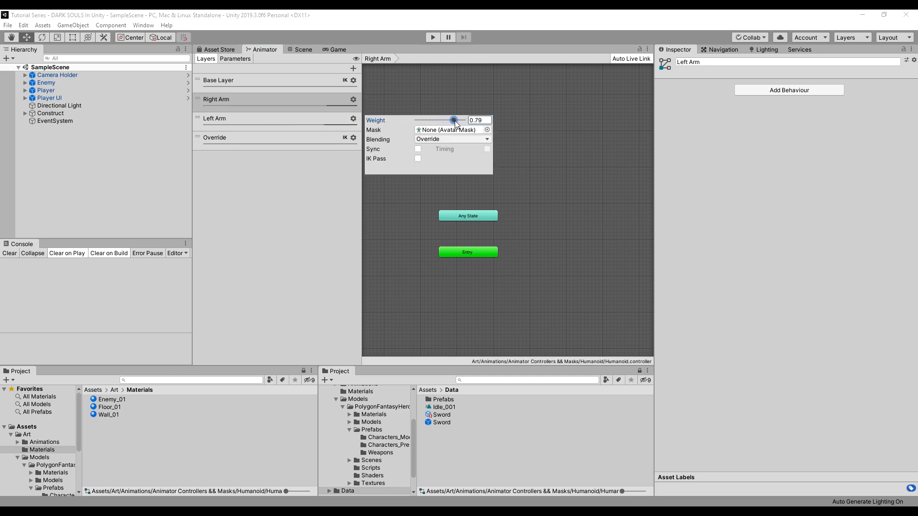
left_click_drag(455, 120, 458, 121)
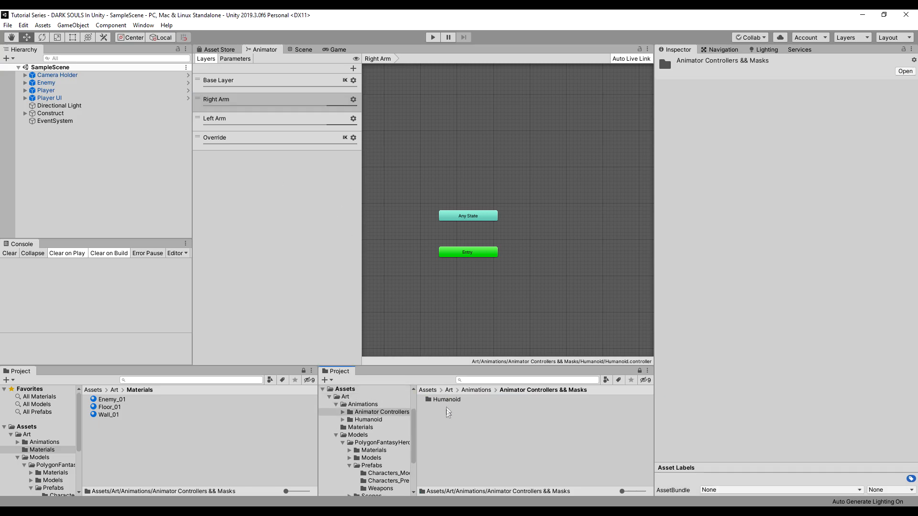
Create a Left Arm avatar mask in Humanoid/Masks and select it for editing
double_click(446, 399)
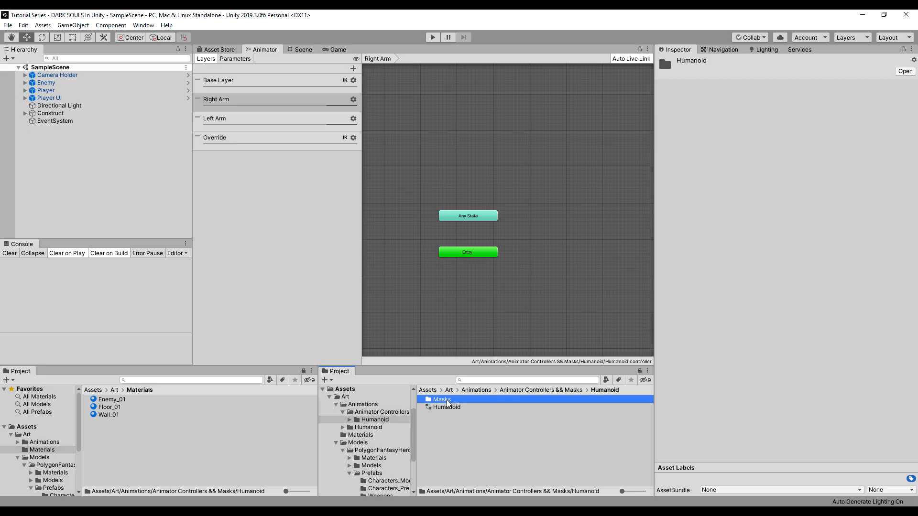
right_click(441, 399)
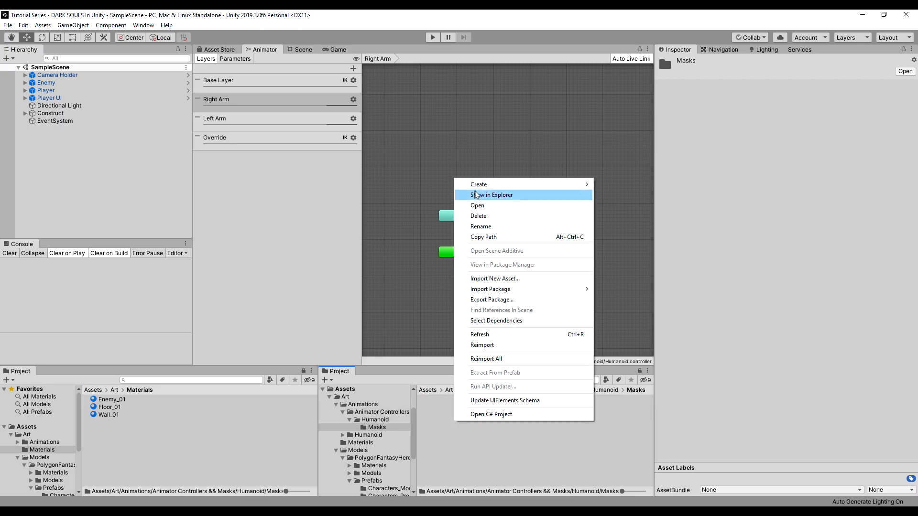
mouse_move(478, 185)
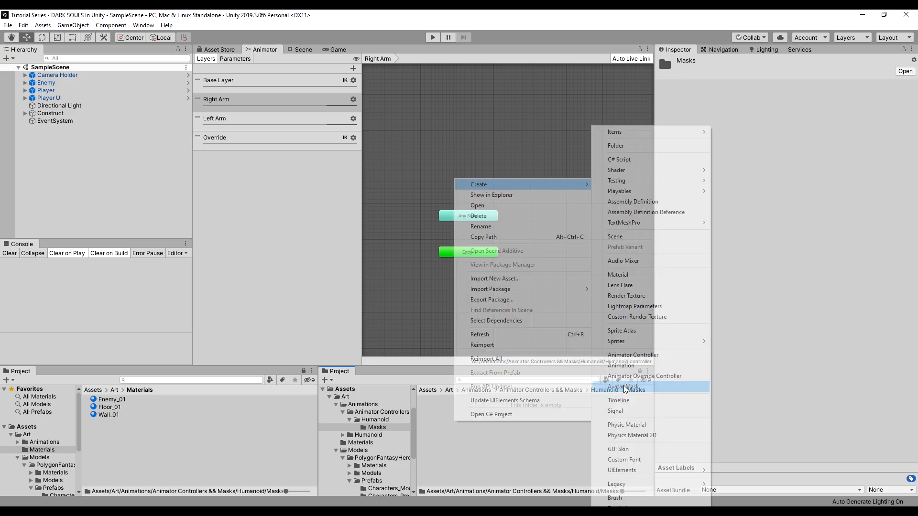
left_click(625, 389)
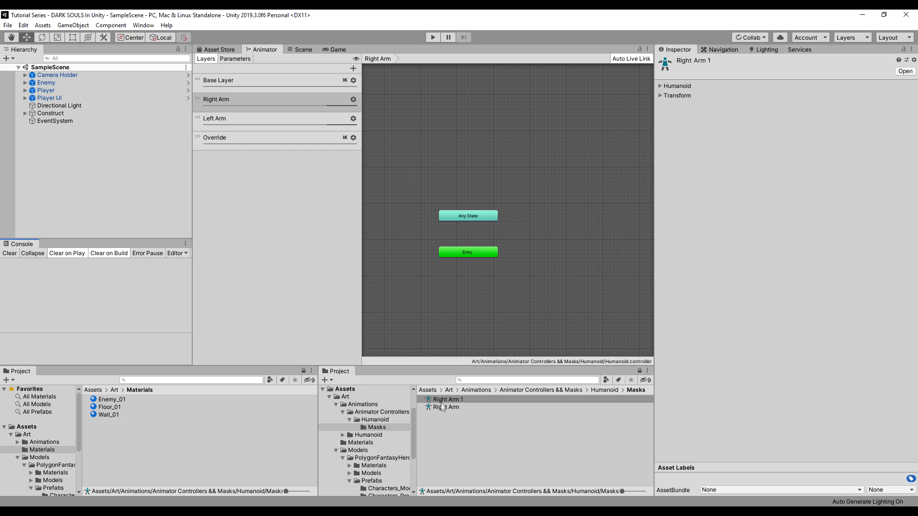
type("Left Arm")
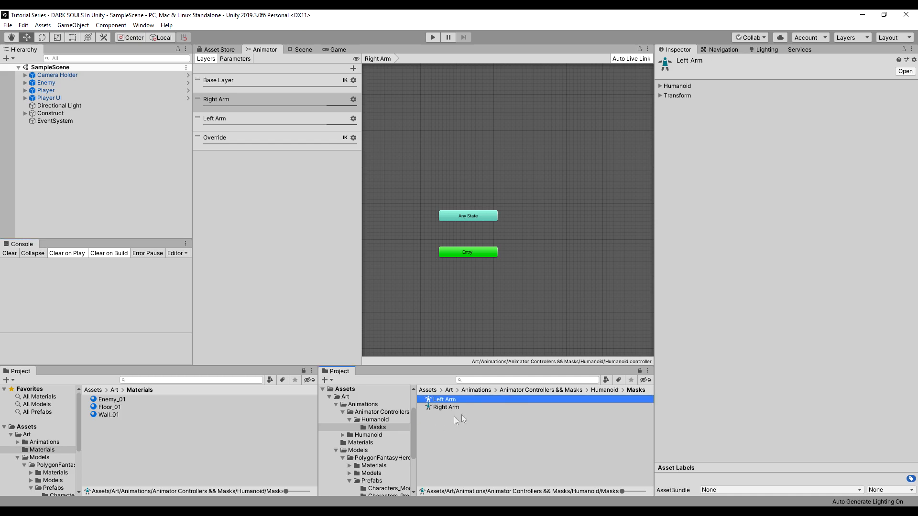
left_click(446, 407)
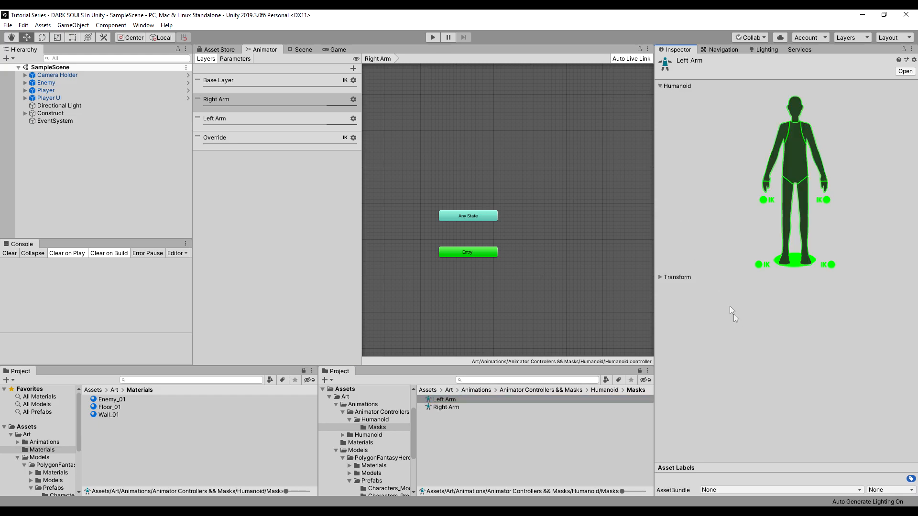
mouse_move(913, 244)
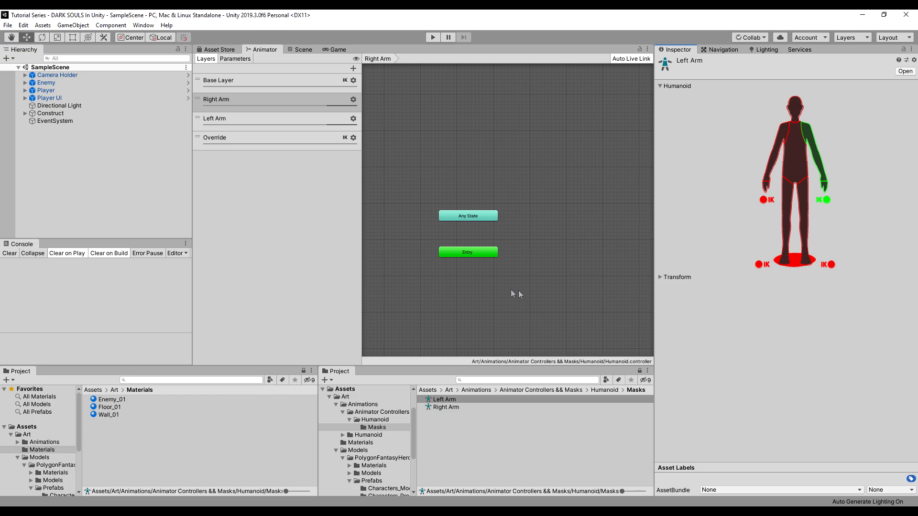
mouse_move(320, 114)
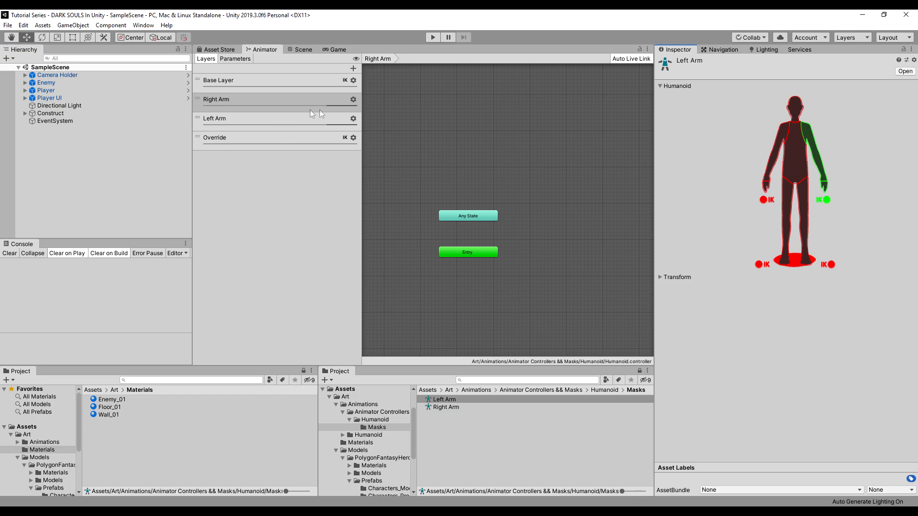
Assign the Left Arm avatar mask to the Left Arm layer and return to Assets
left_click(352, 99)
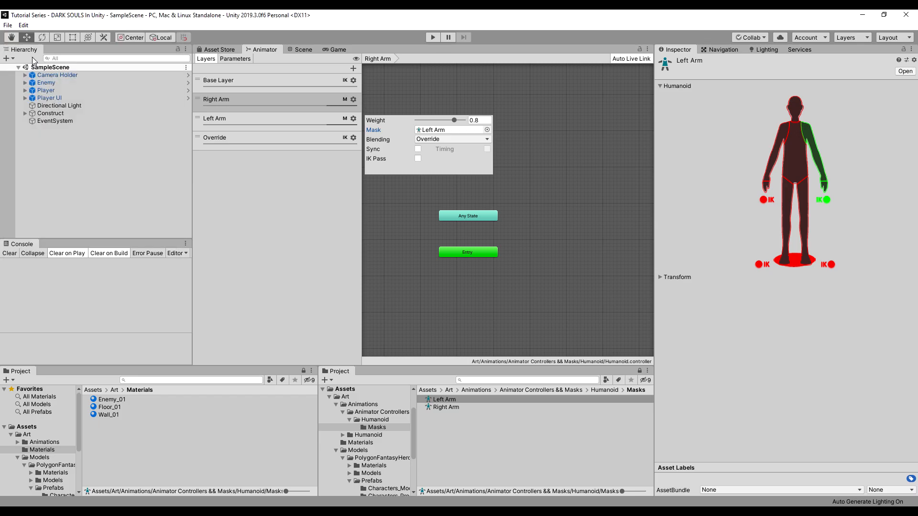
left_click(444, 399)
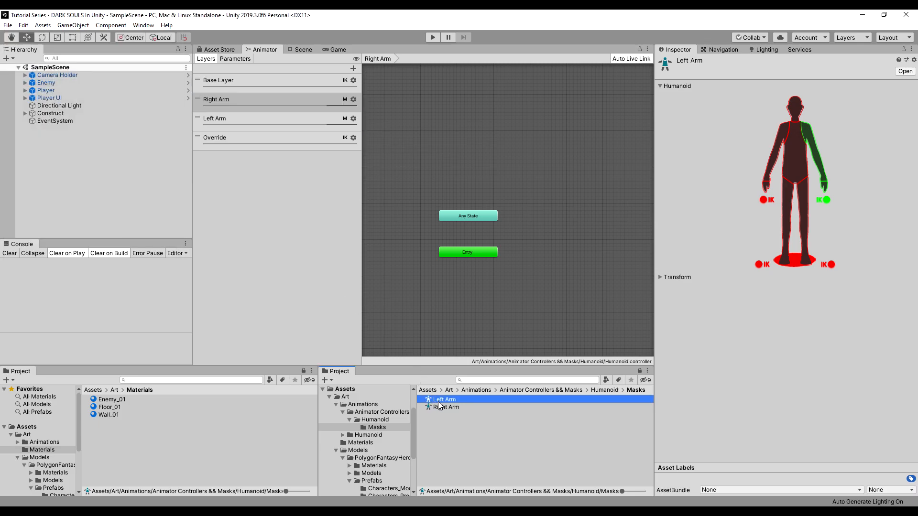
left_click(427, 390)
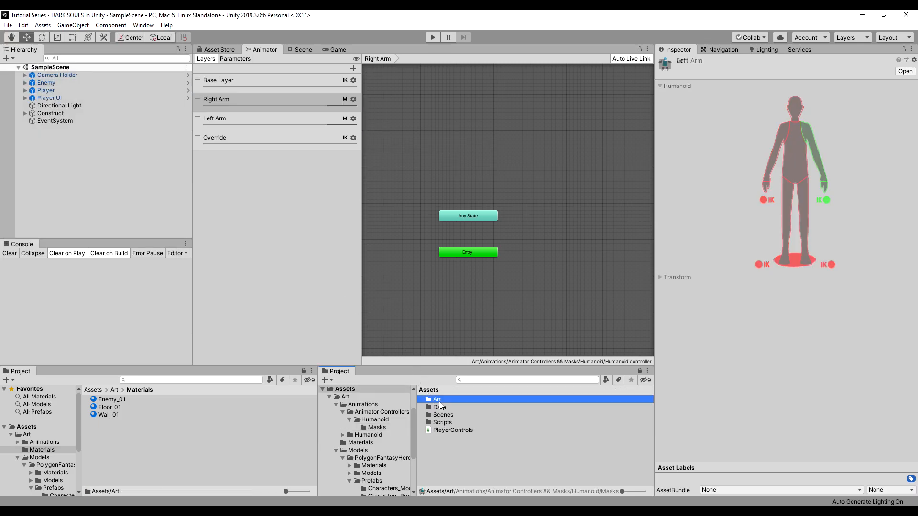
Search the project for 'idle' and preview the Idle_003 and Idle_001 clips
double_click(368, 435)
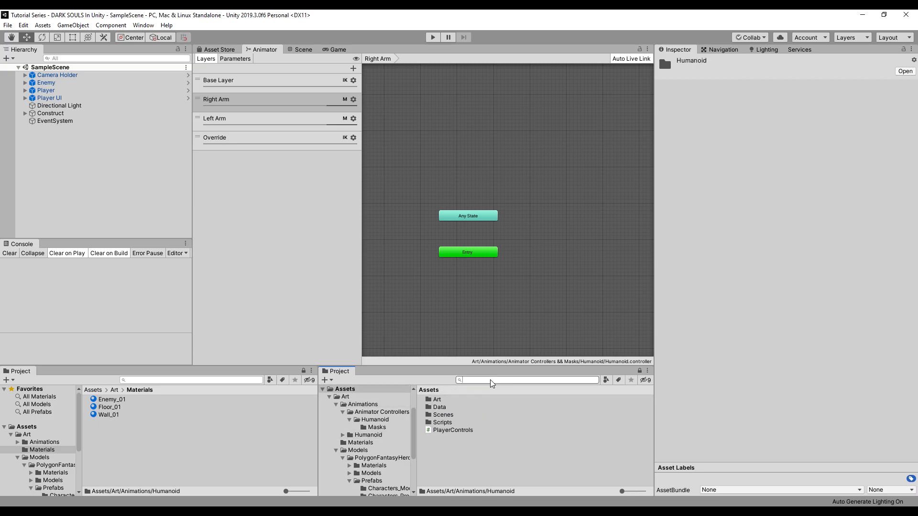
type("idle")
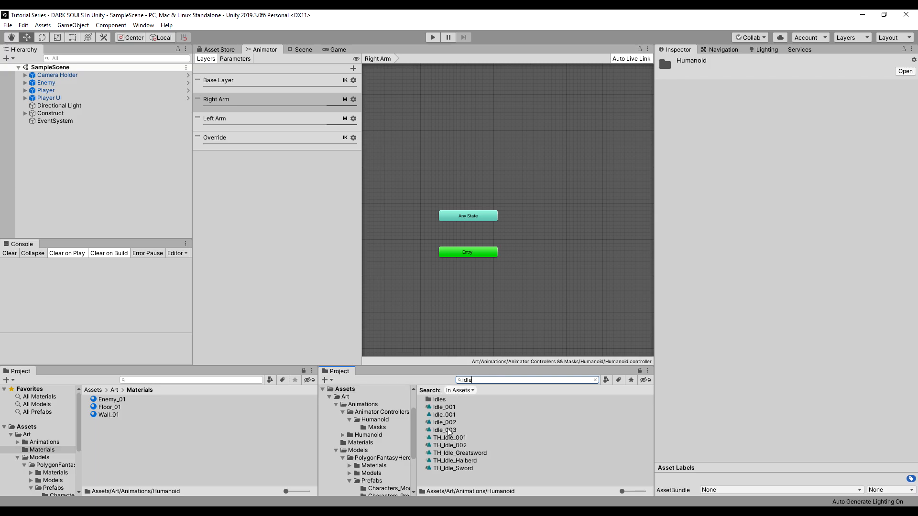
left_click(445, 422)
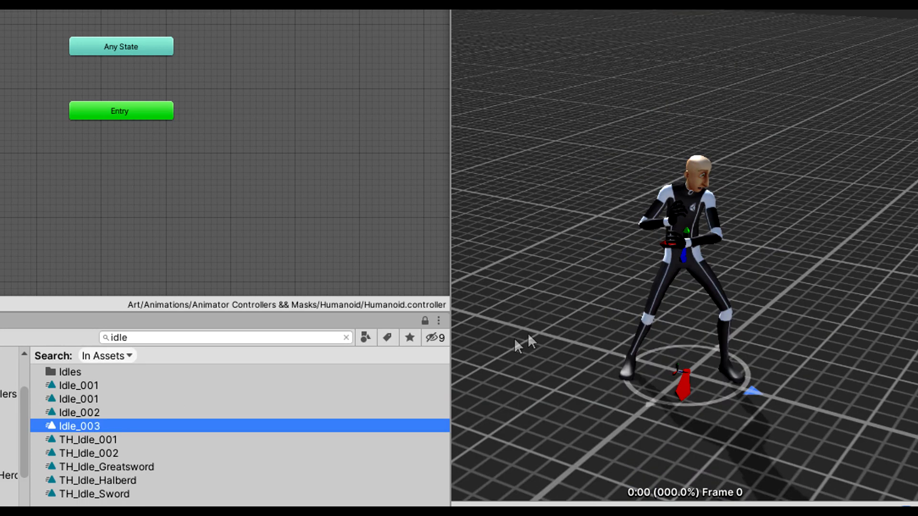
left_click(79, 399)
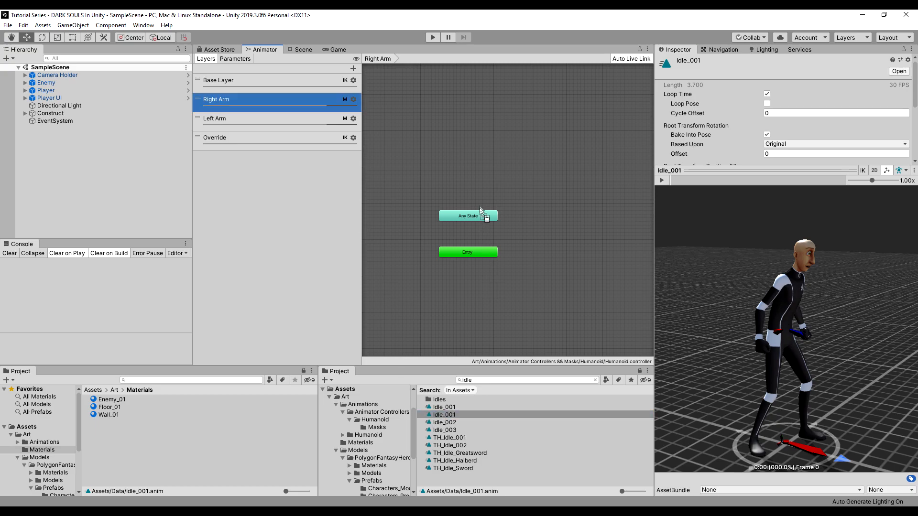
mouse_move(473, 196)
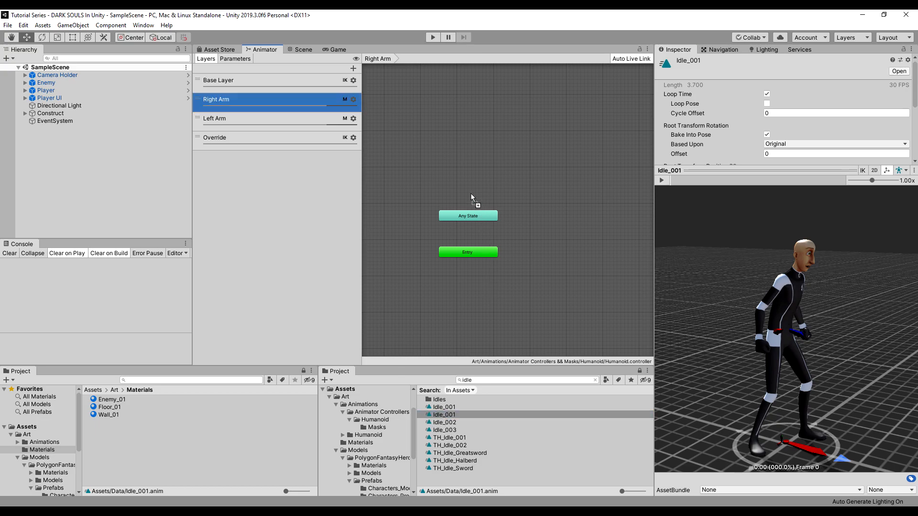
Create an empty animator state named Right Arm Empty
left_click(444, 414)
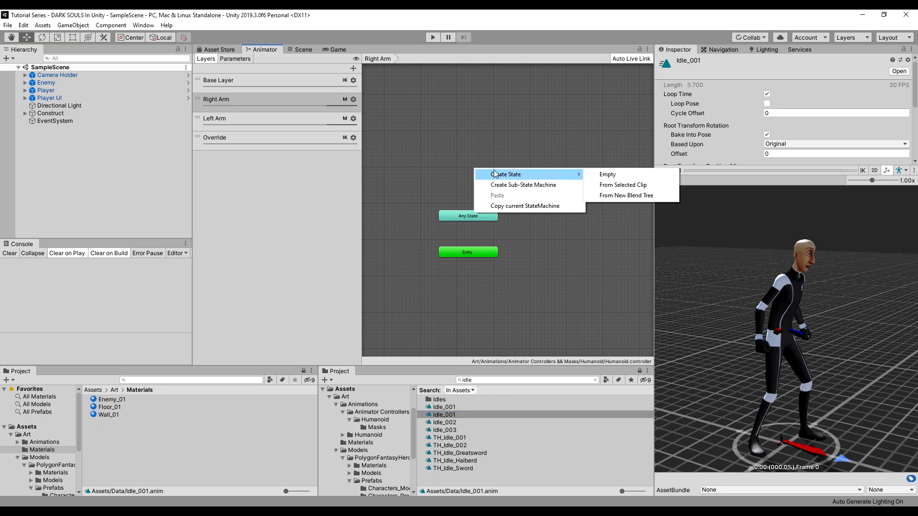
left_click(607, 174)
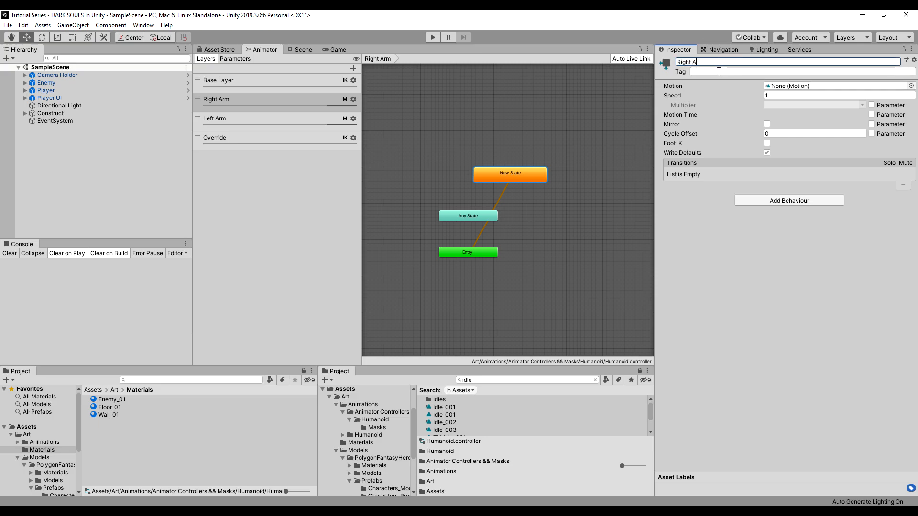
type("Right Arm Empty")
type("Left Arm Empty")
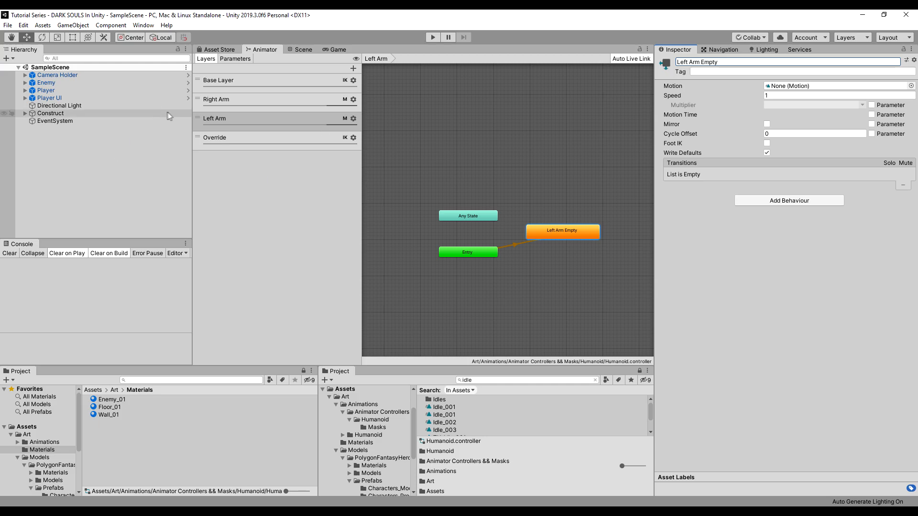
Add an Idle_001 state to the Right Arm layer, renamed Right_Arm_Idle_01
left_click(444, 415)
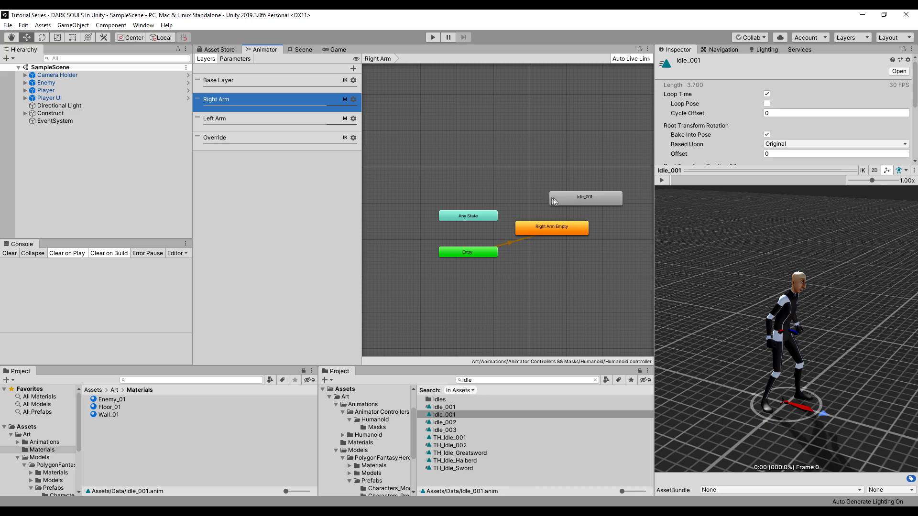
left_click(585, 198)
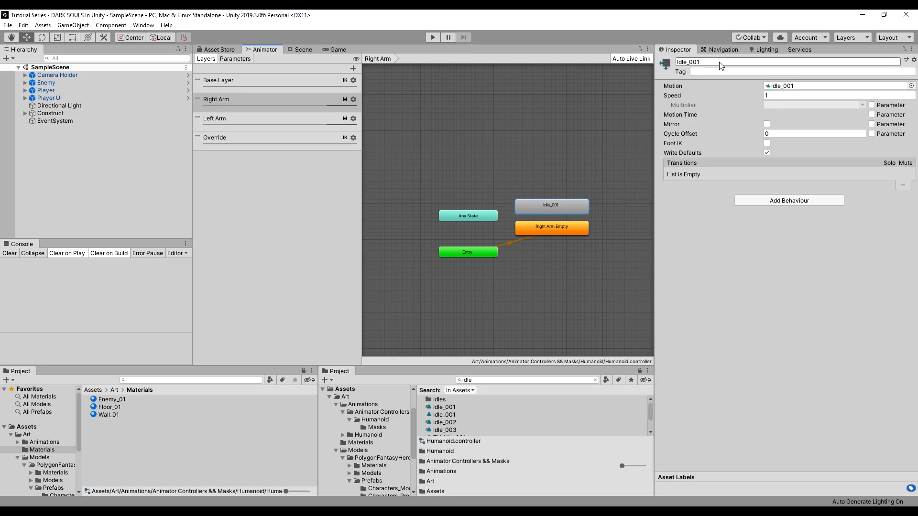
type("Right Arm")
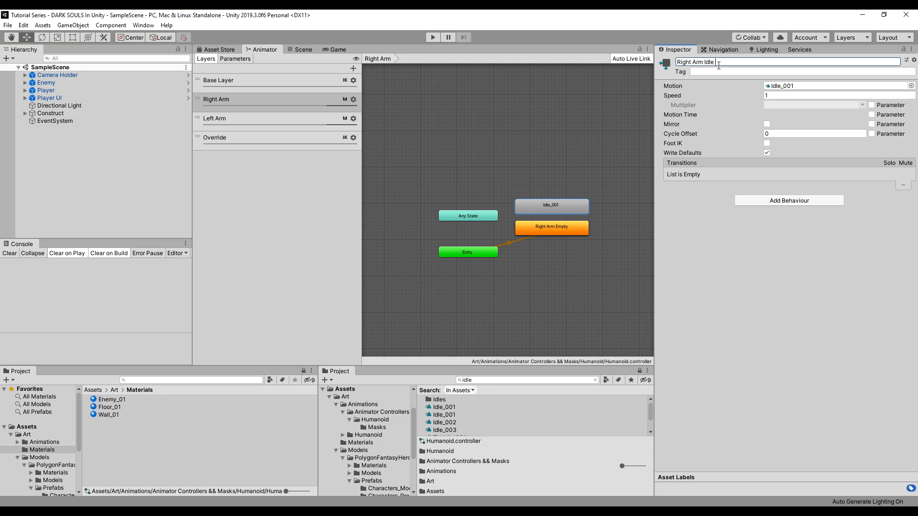
type("Right_Arm_Idle")
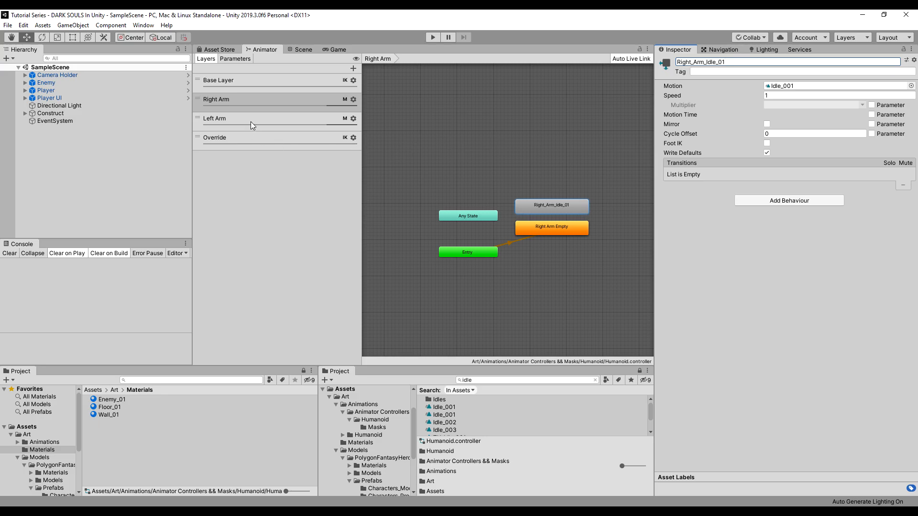
mouse_move(269, 130)
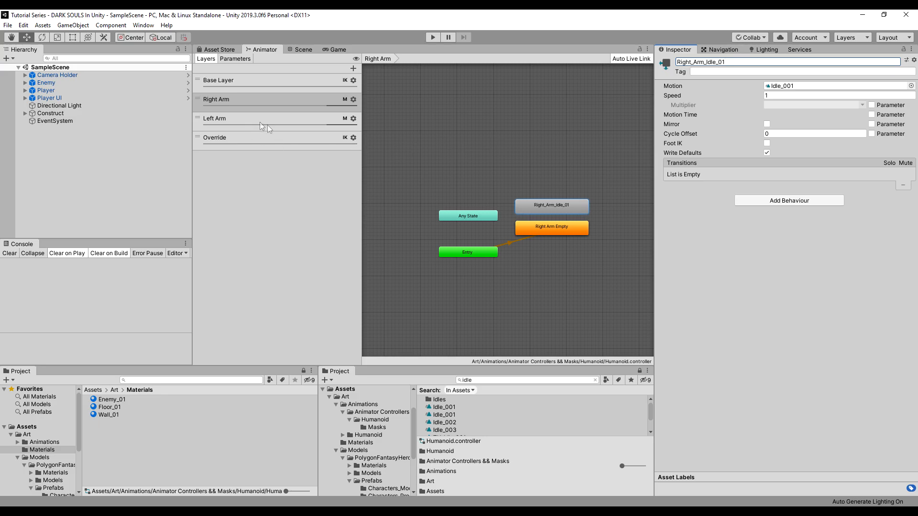
Add a Left_Arm_Idle_01 state using Idle_001 to the Left Arm layer, then open WeaponItem.cs
left_click(215, 118)
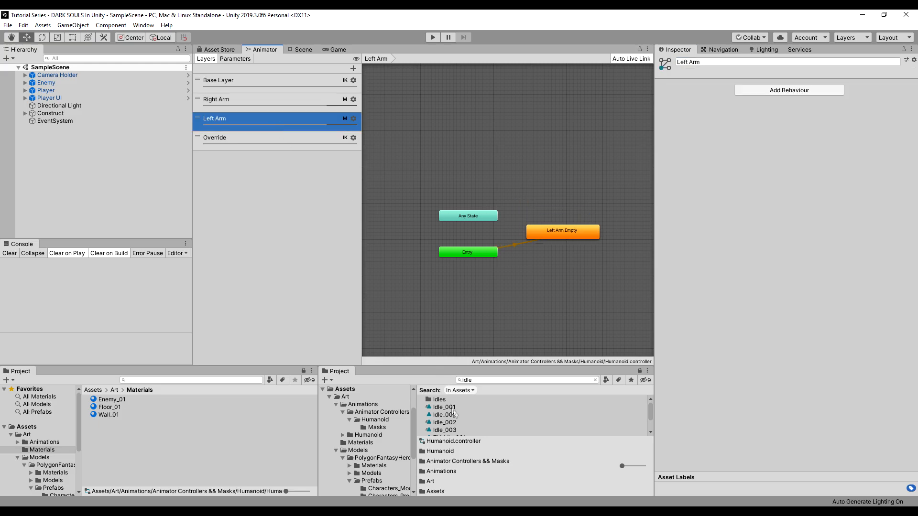
left_click(444, 415)
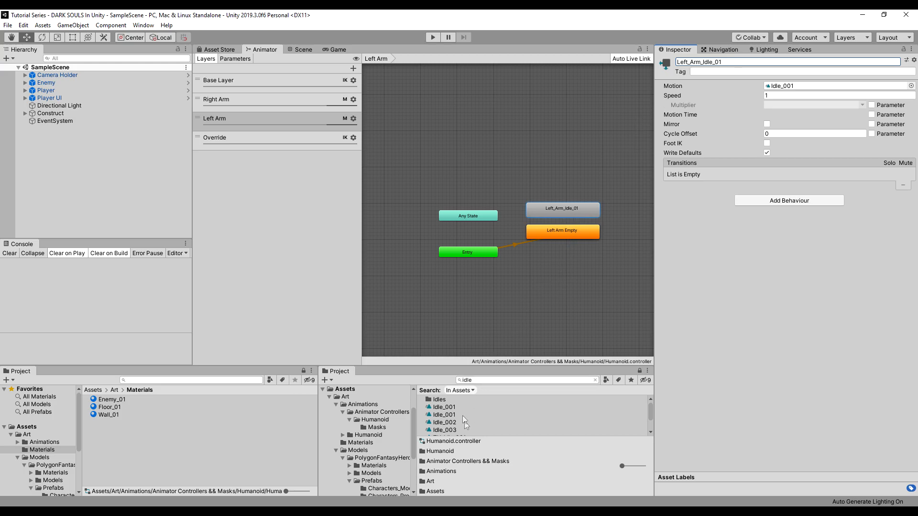
left_click(444, 414)
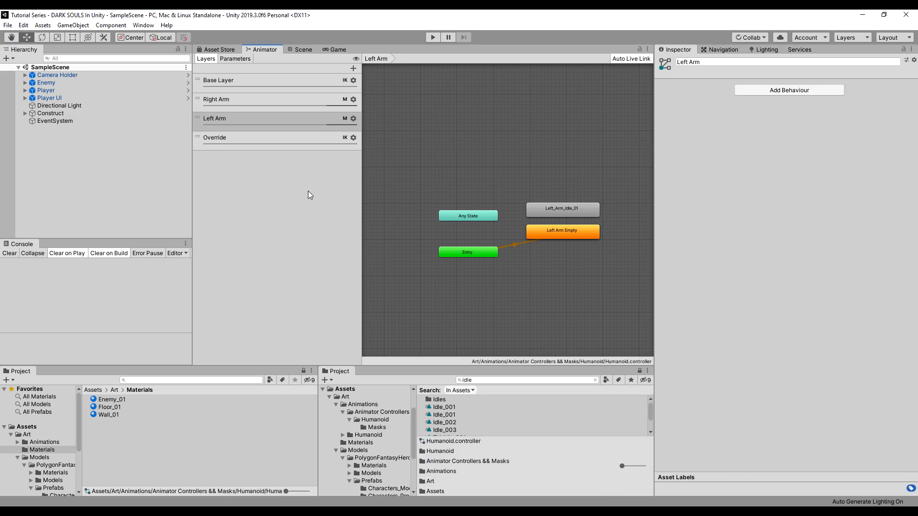
left_click(216, 99)
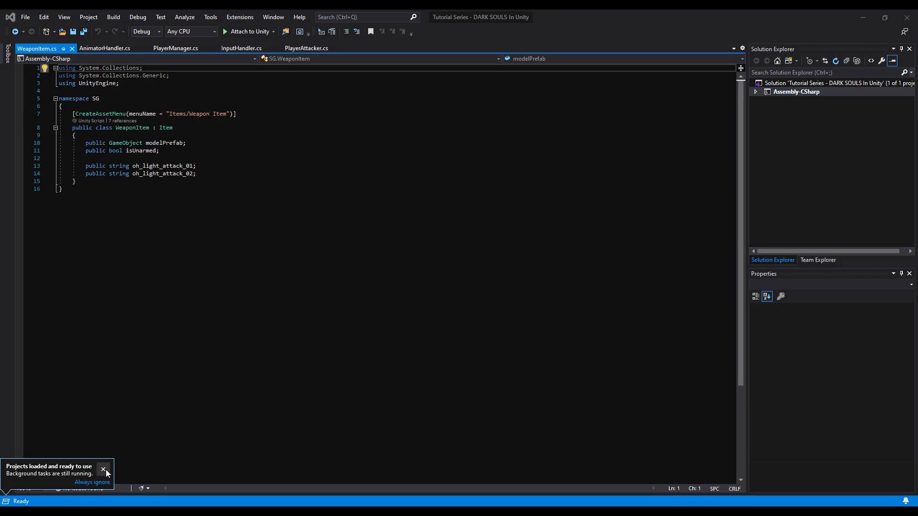
Close the extra script tabs and add Header attributes, including an Idle header, to WeaponItem
left_click(40, 488)
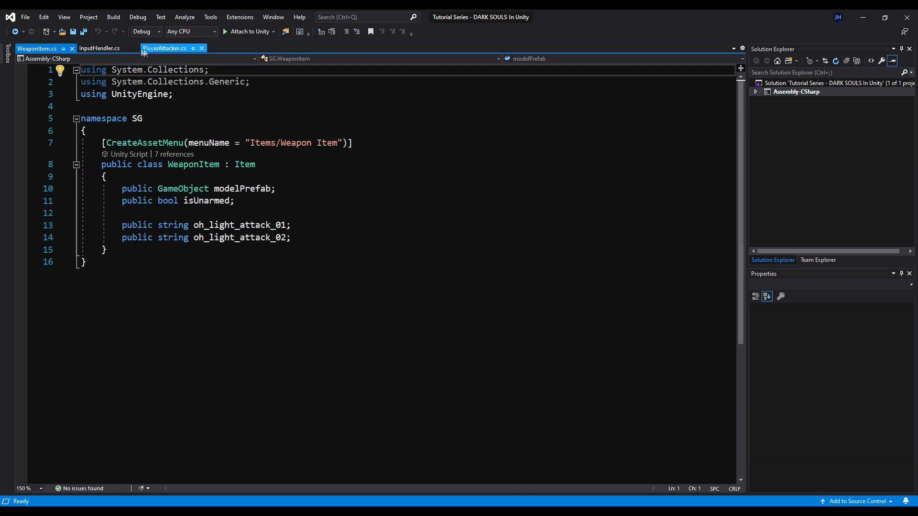
left_click(201, 48)
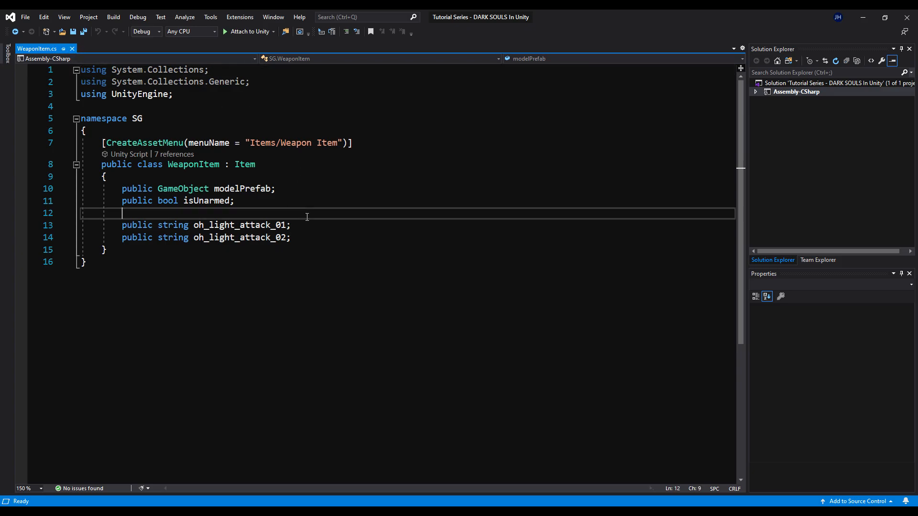
type("[He")
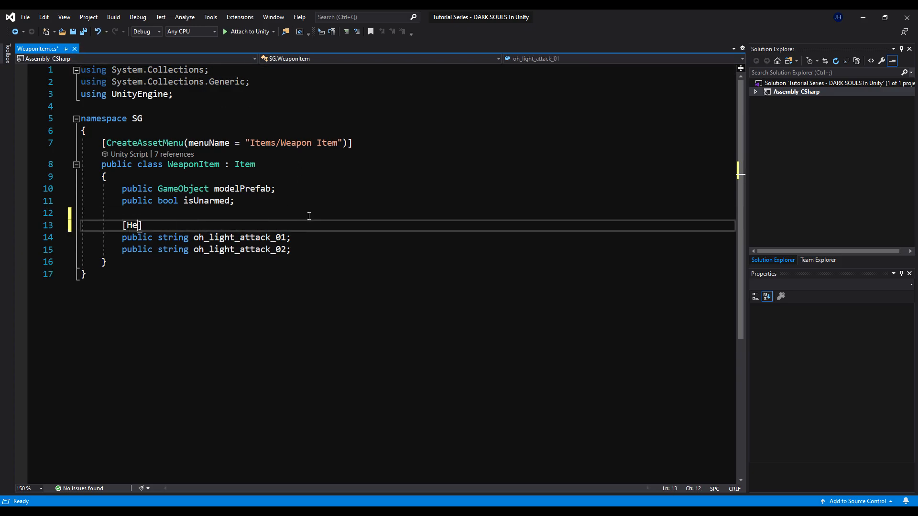
type("ader(\"A\"")
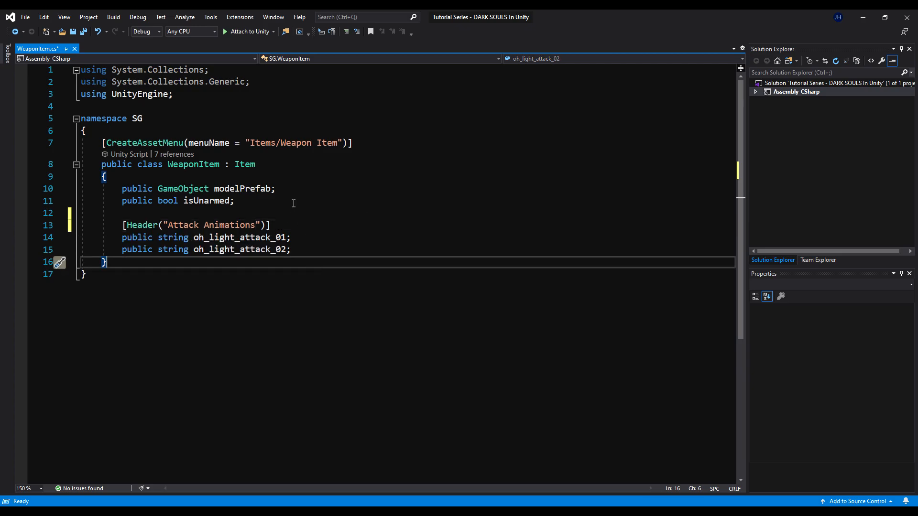
type("[H")
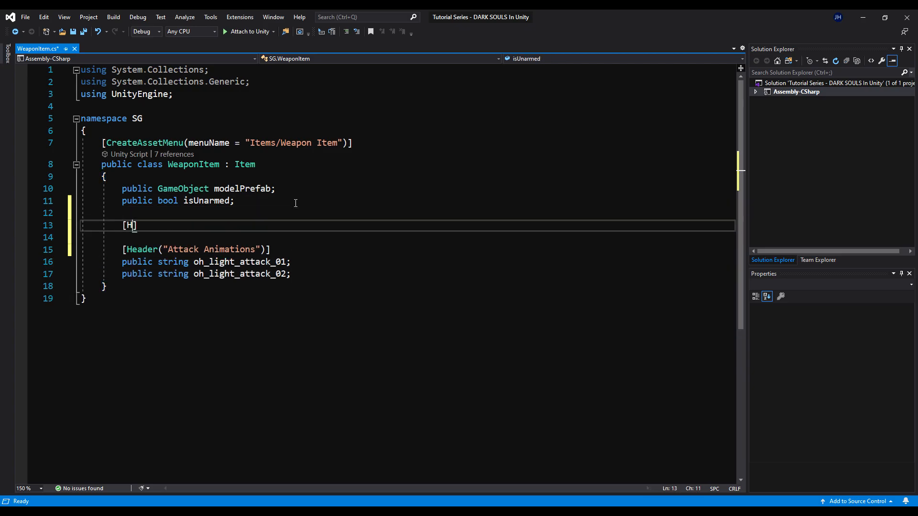
type("eader(\"Idle\")")
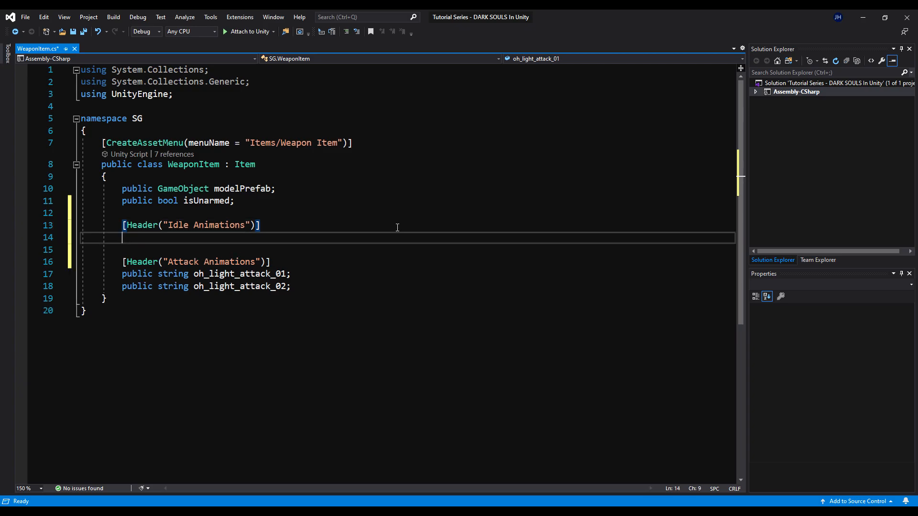
Declare public string fields for the right- and left-hand idle animations
type("public string")
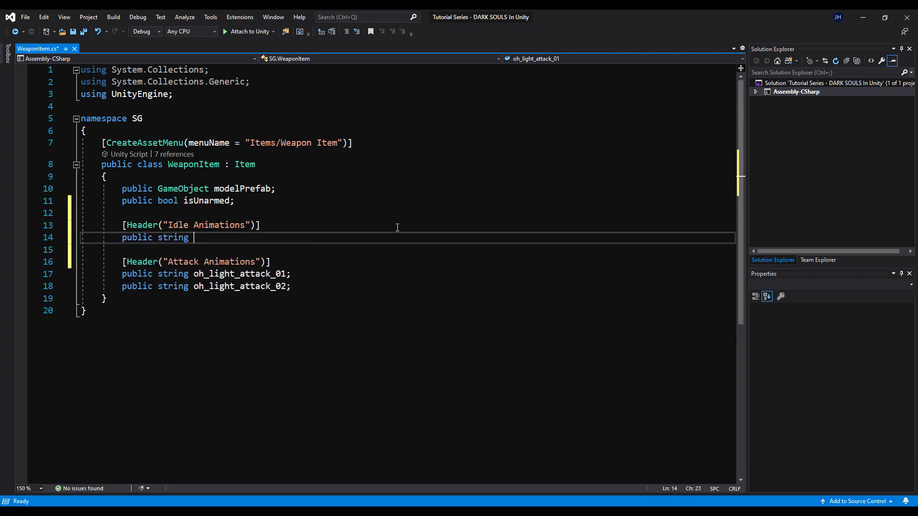
type("right_Ha")
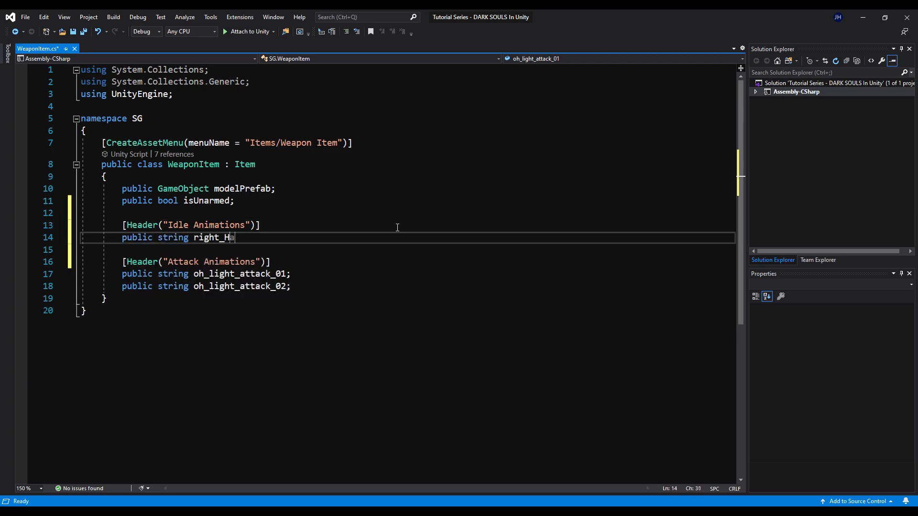
type("nd_I")
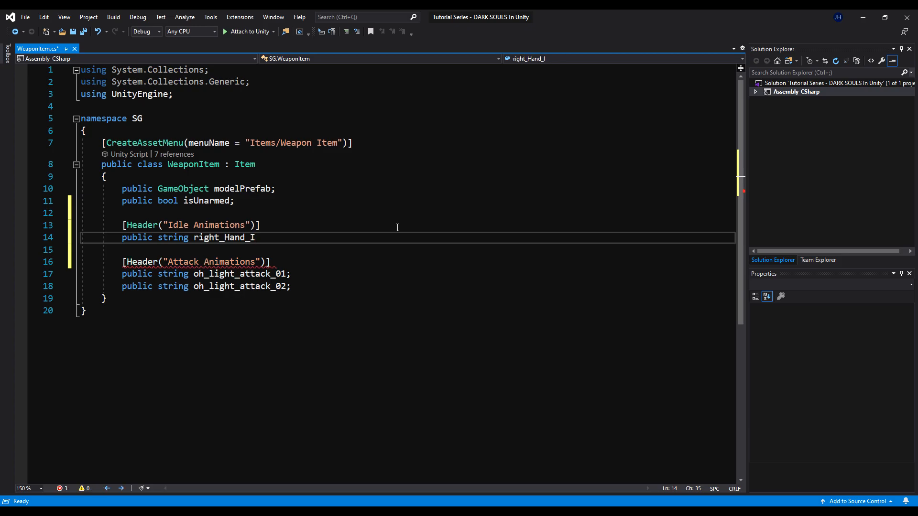
type("dle;")
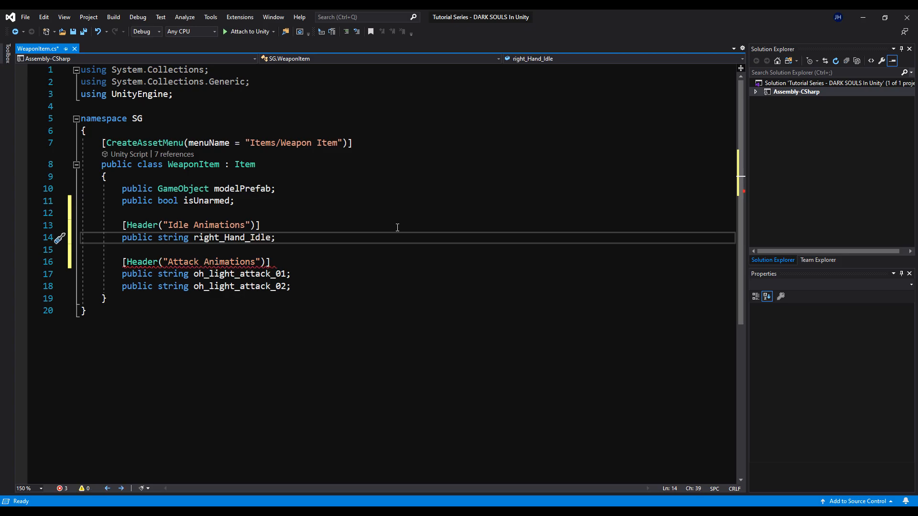
type("public string left_Hand")
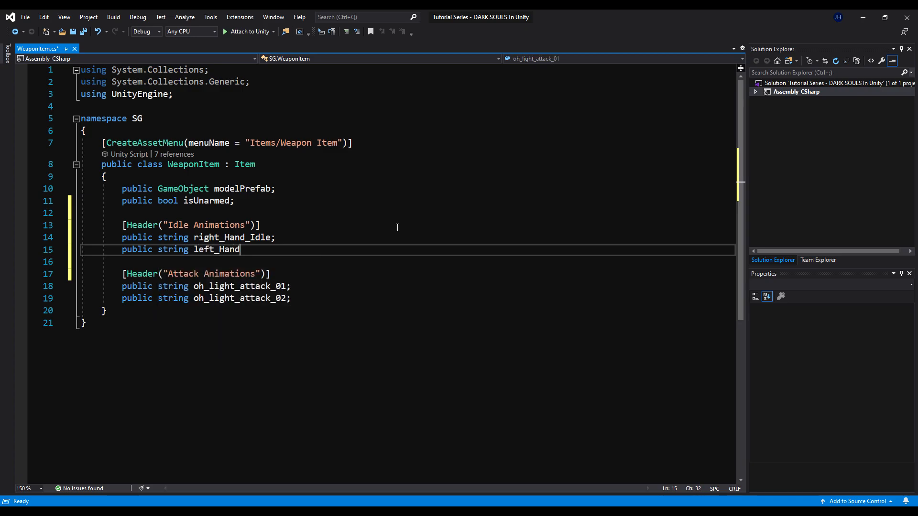
type("_Idle")
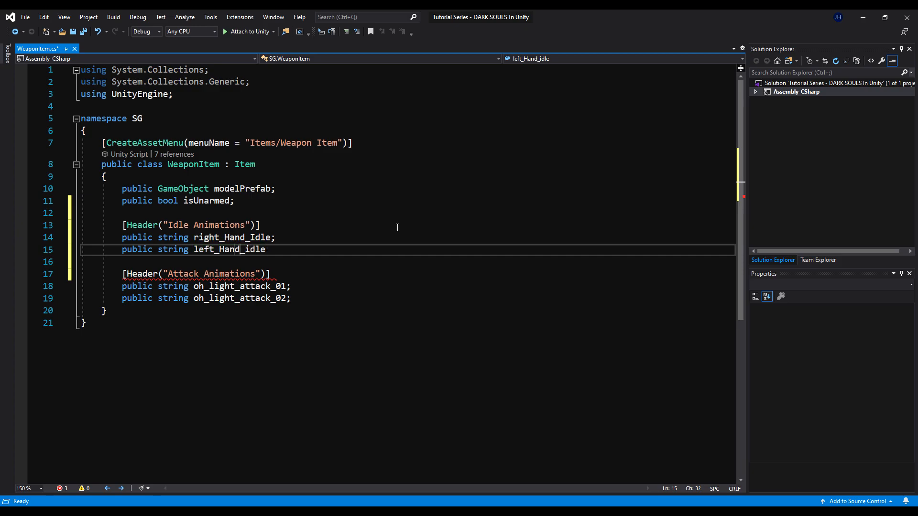
Rename the right-hand idle field to right_hand_Idle, then switch to WeaponSlotManager.cs
double_click(231, 238)
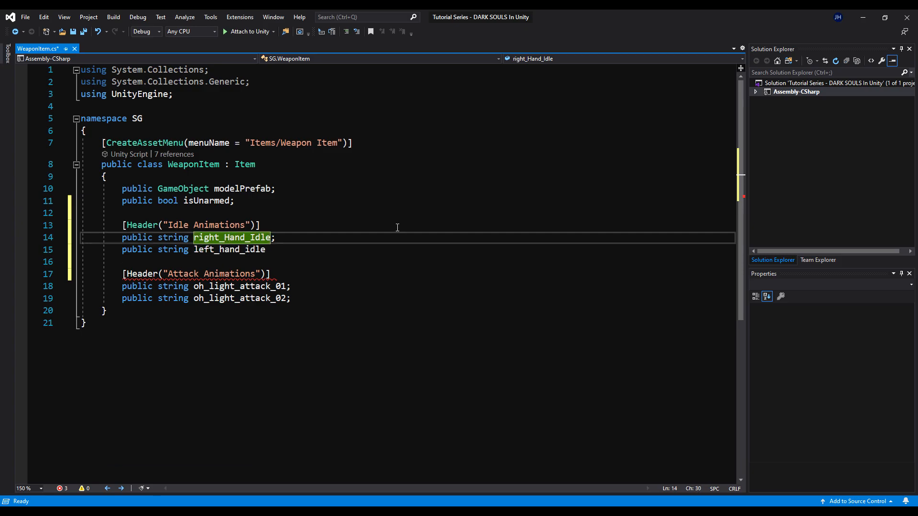
type("right_hand_Idle")
left_click(408, 250)
type(";")
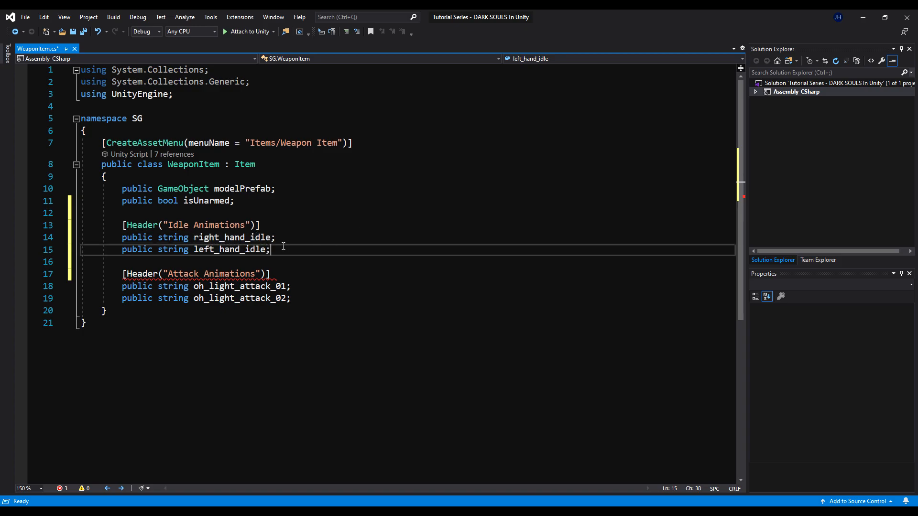
left_click(83, 31)
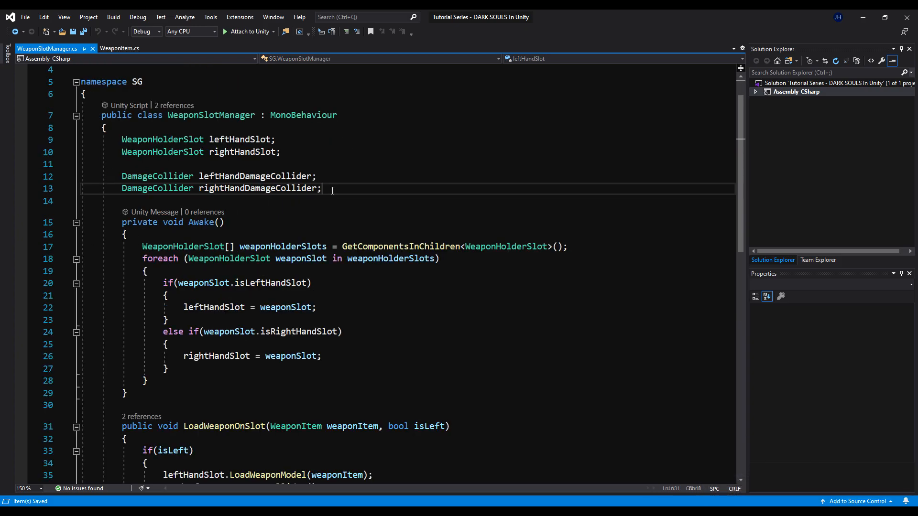
Declare 'Animator animator;', set it with GetComponent<Animator>() in Awake, and collapse Awake
key("enter")
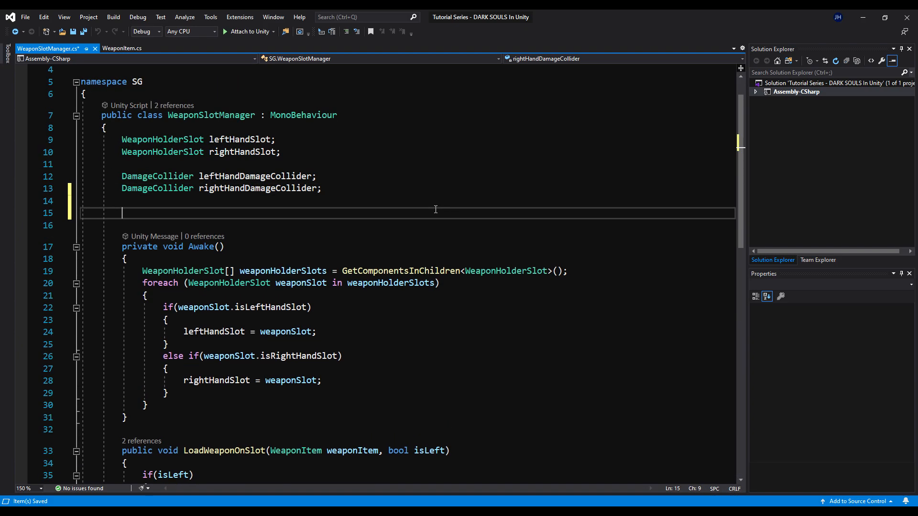
type("Animator")
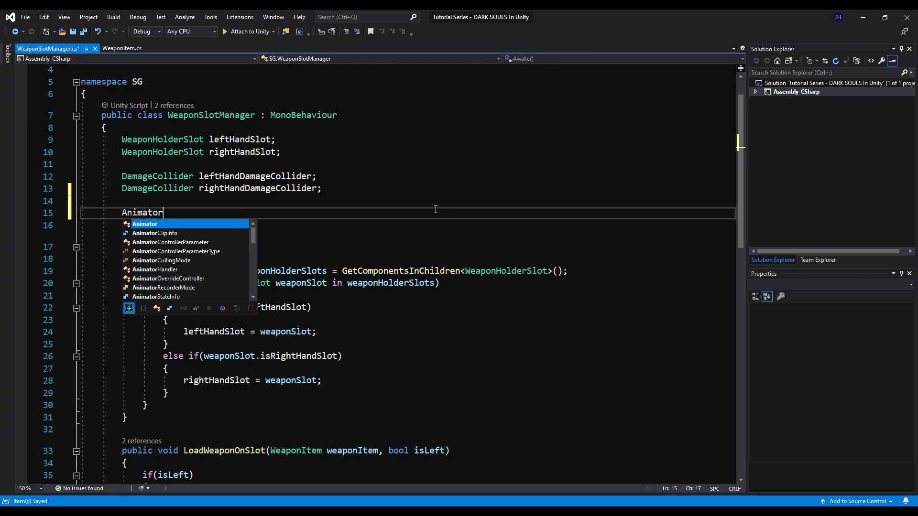
type("animator;")
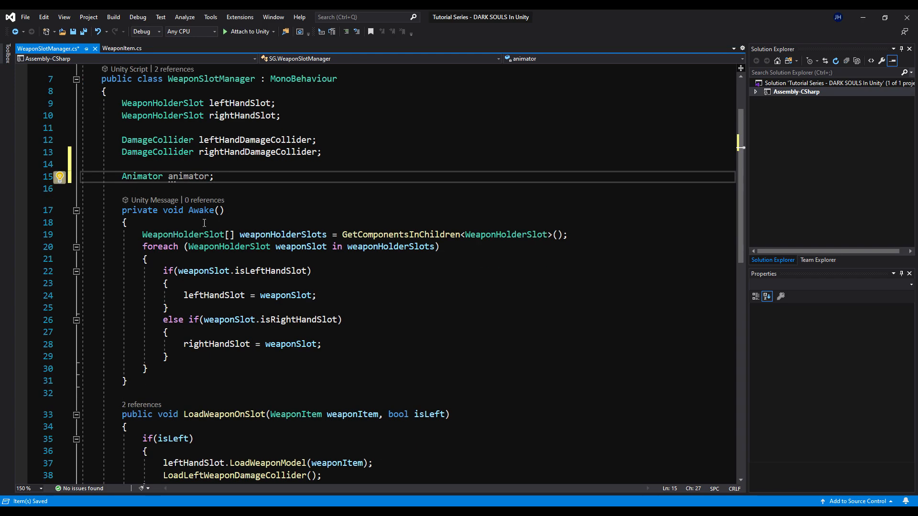
mouse_move(218, 192)
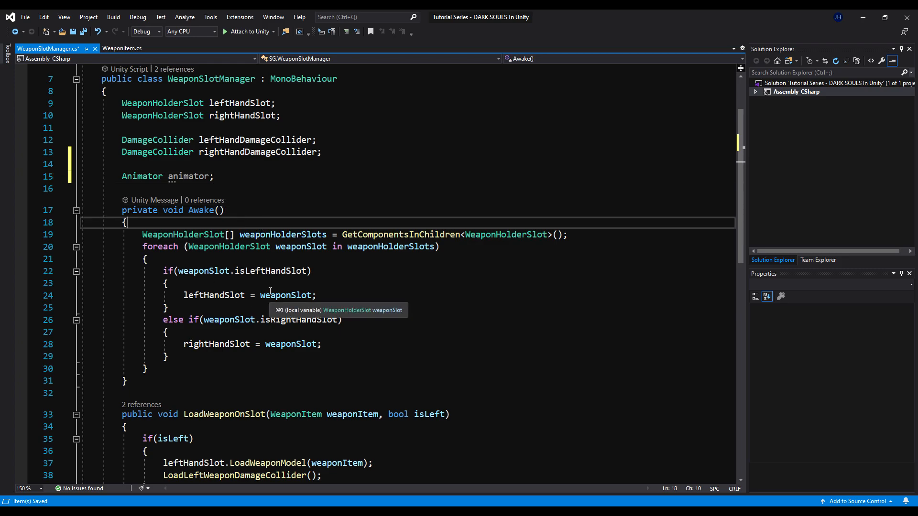
type("animator = GetComponent<Animator>(")
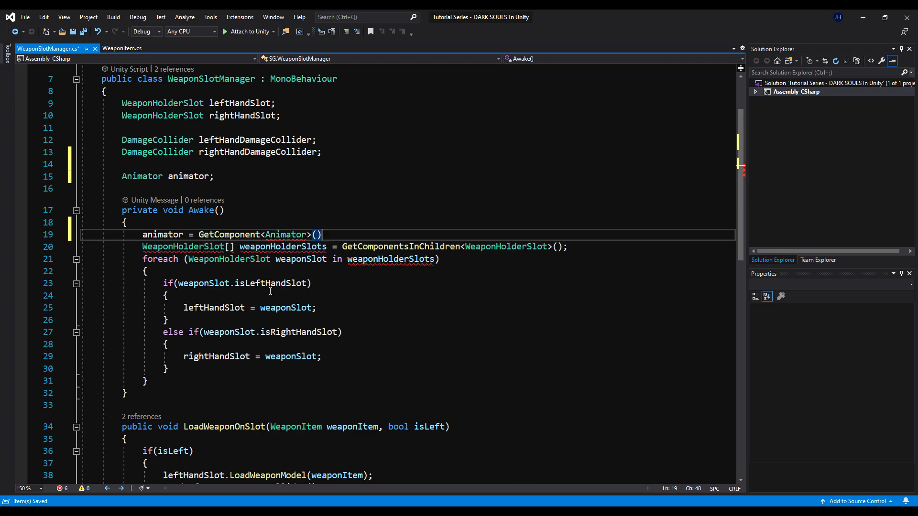
type(";")
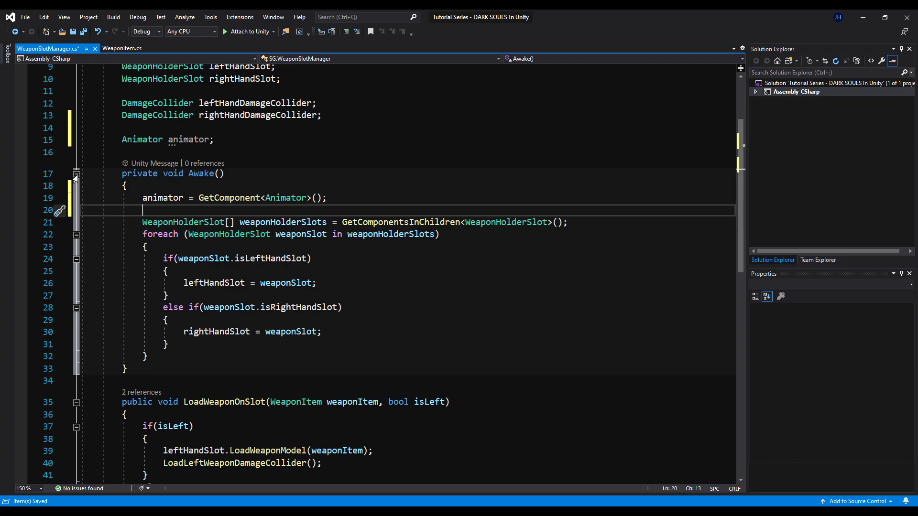
left_click(76, 173)
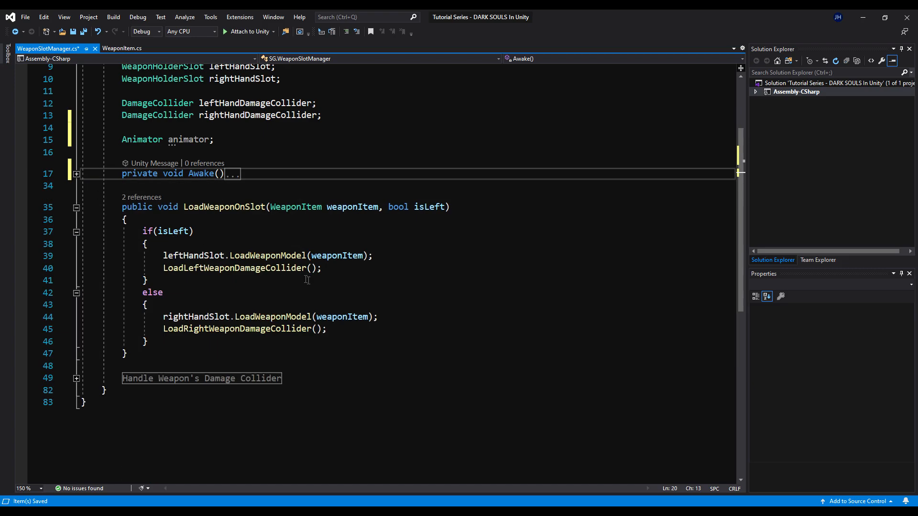
In the left-hand branch, crossfade to weaponItem.left_hand_idle over 0.2f when a weapon exists
left_click(321, 268)
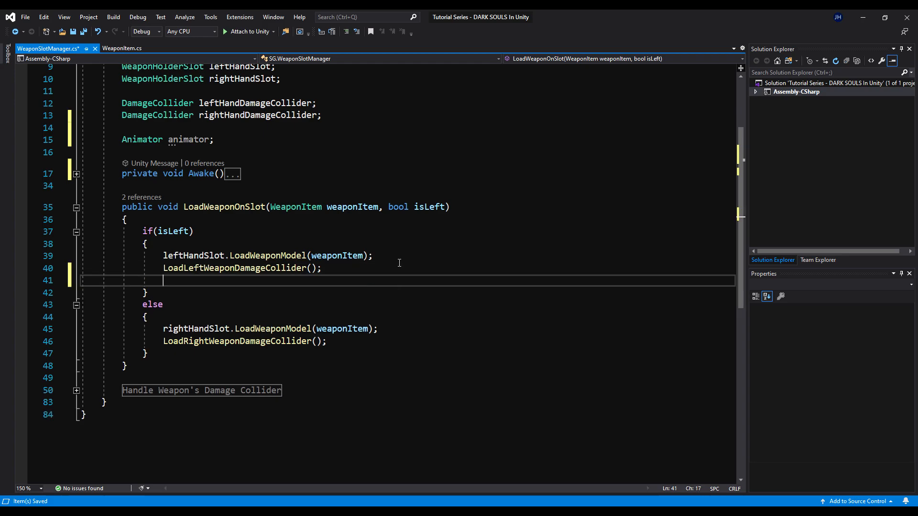
type("if(weaponItem != null")
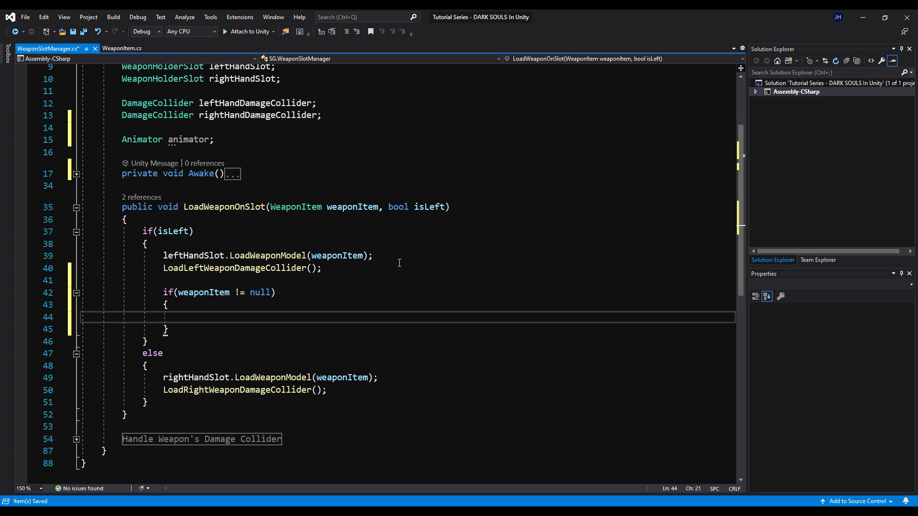
type("animator.c")
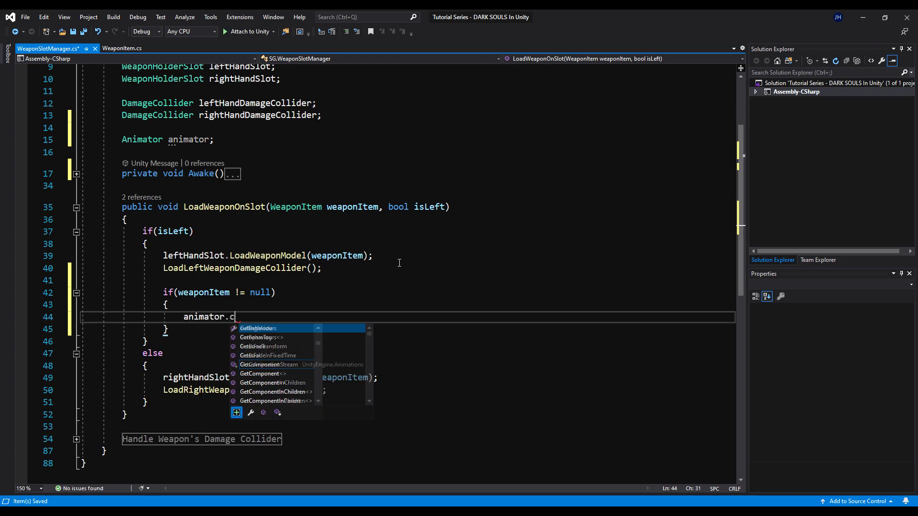
type("rossFade(weaponItem.left_hand_idle")
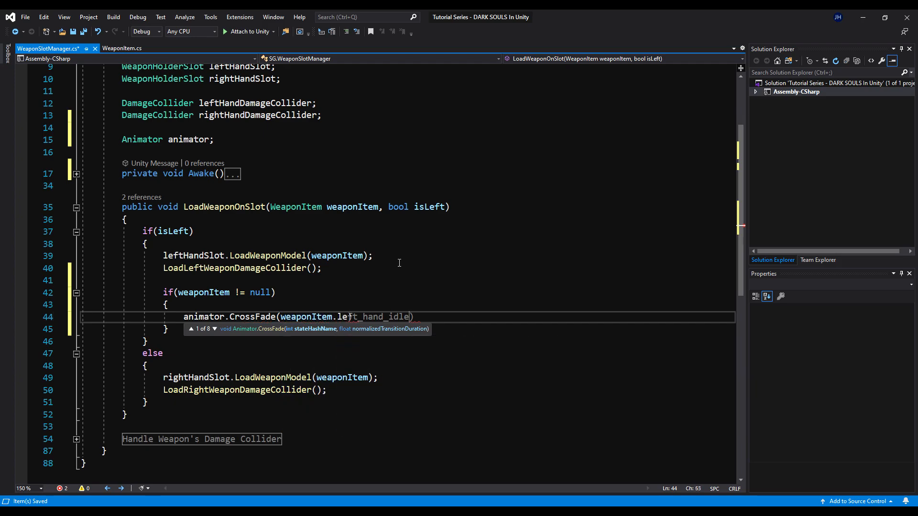
type(", 0.2f")
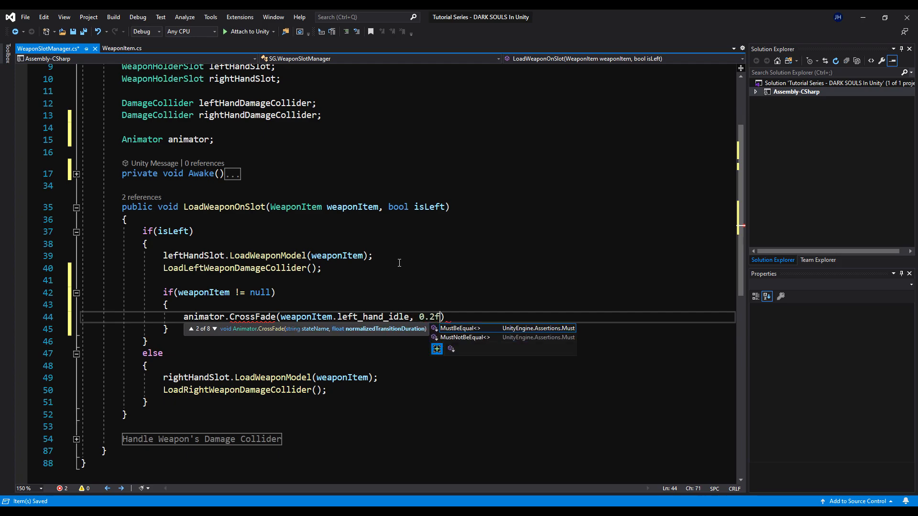
type(";")
type("{ ")
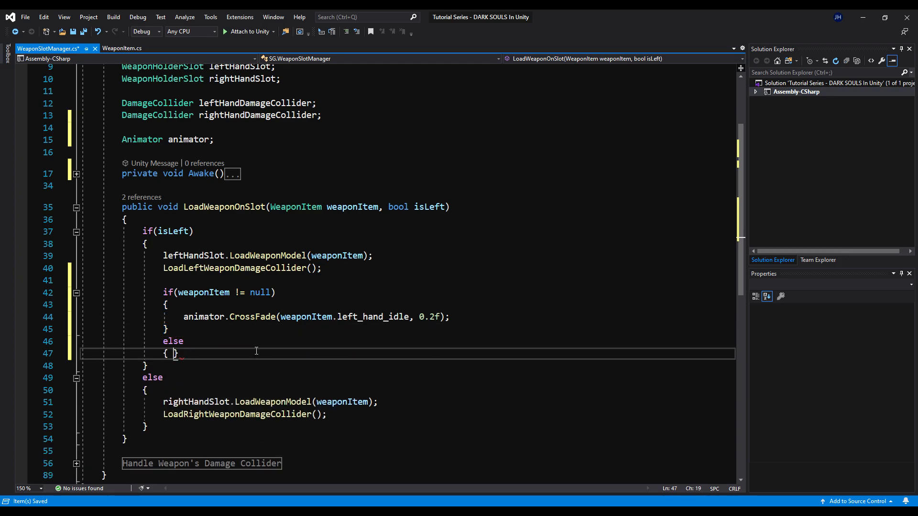
Add the else case crossfading to "Left Arm Empty" over 0.2f
type("animator.")
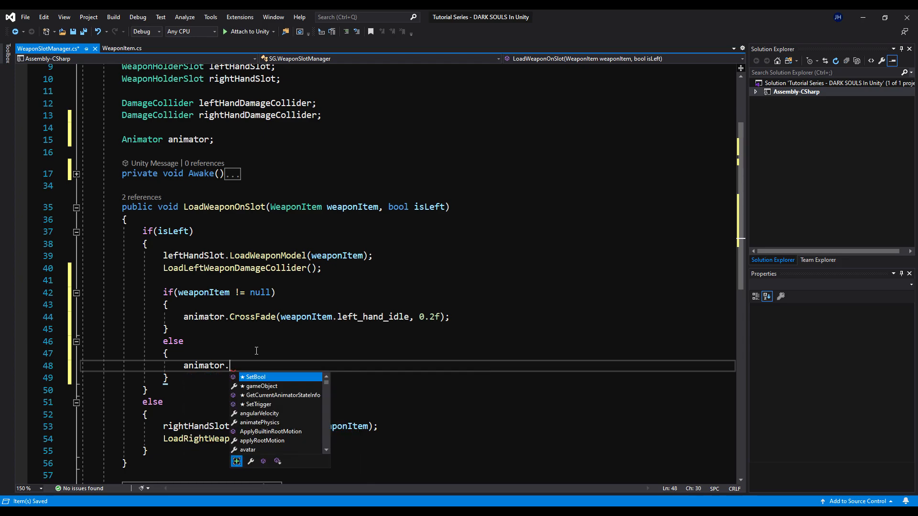
type("cro")
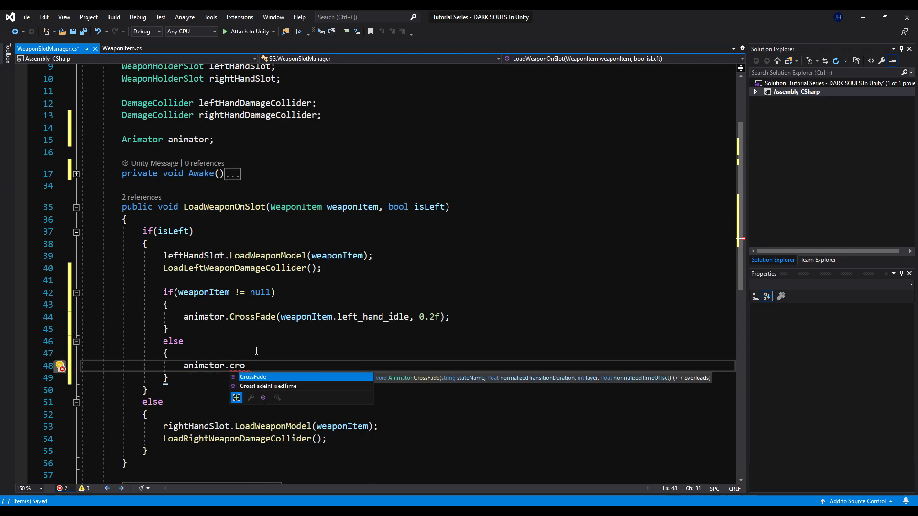
type("ssFade(\"Left Arm Empty")
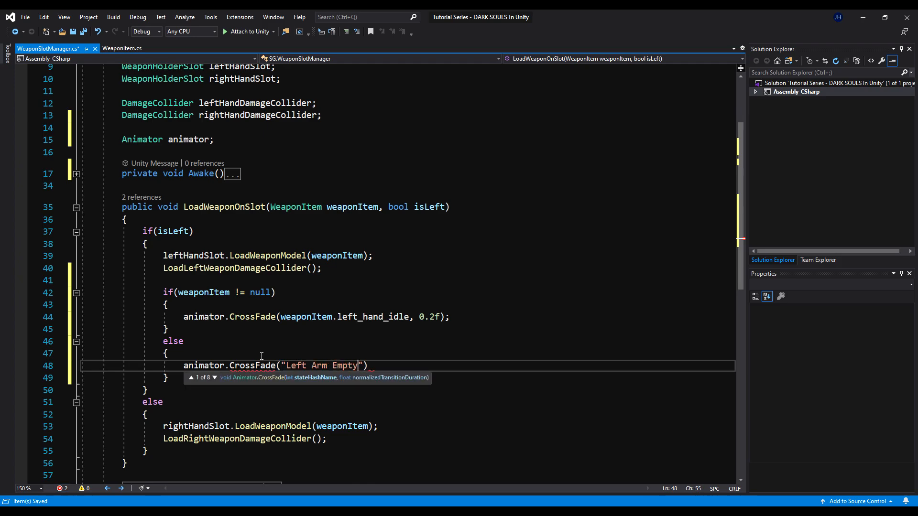
type(", 0.2f")
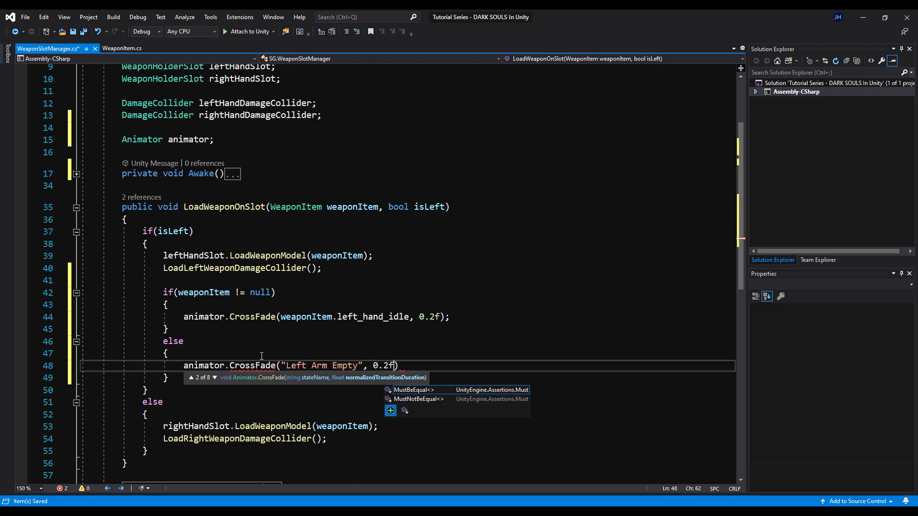
type(");")
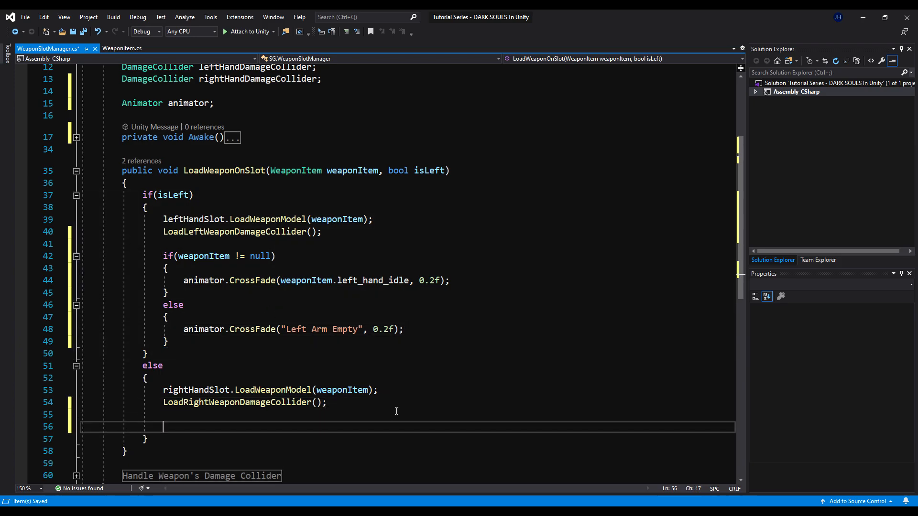
In the right-hand branch, crossfade to weaponItem.right_hand_idle over 0.2f when a weapon exists
type("if(weaponItem)")
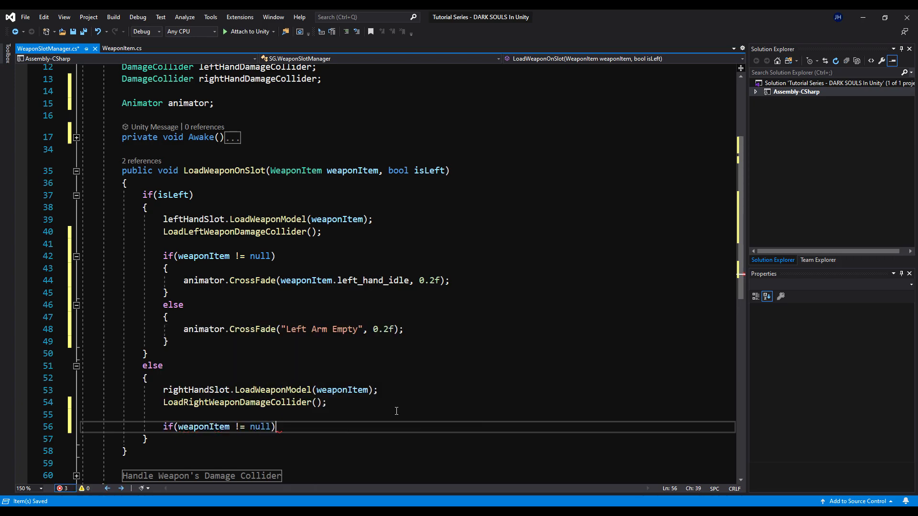
type("ani")
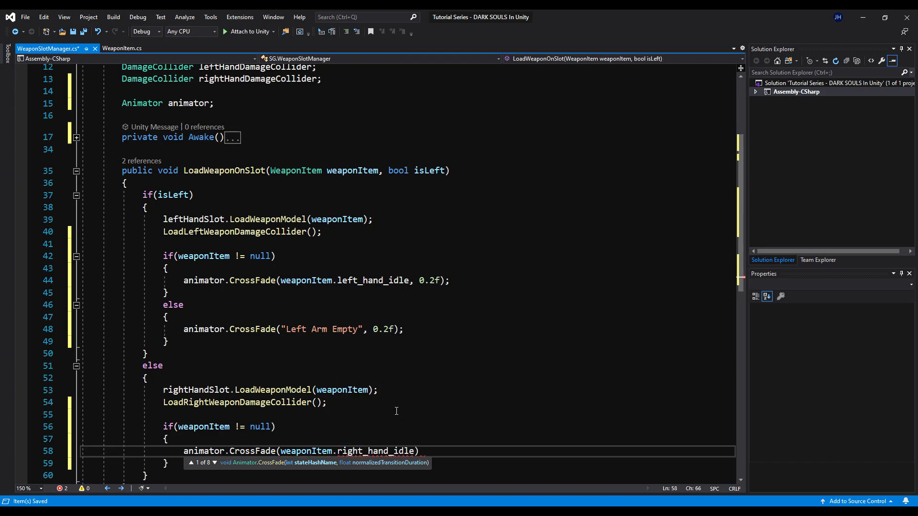
type(", 0.2f")
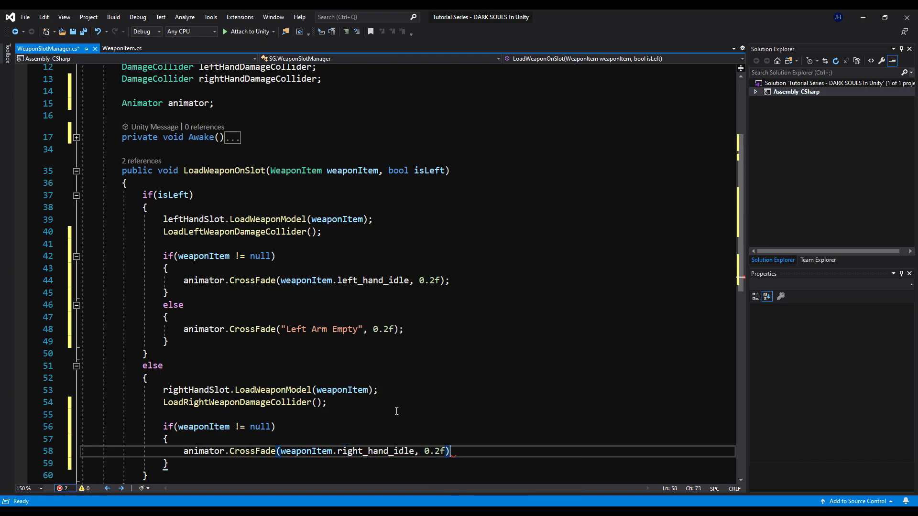
type(";")
type("else")
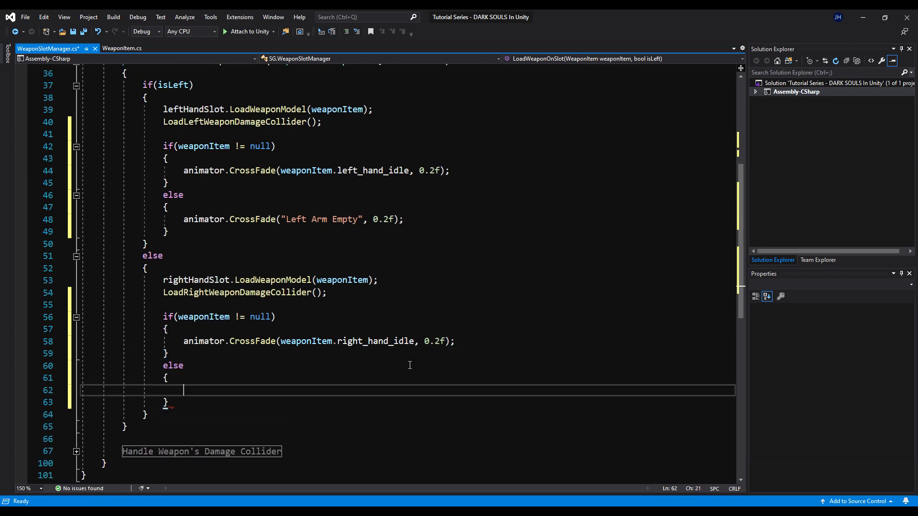
Add the else case crossfading to "Right Arm Empty" over 0.2f, fixing the mistyped duration
type("am")
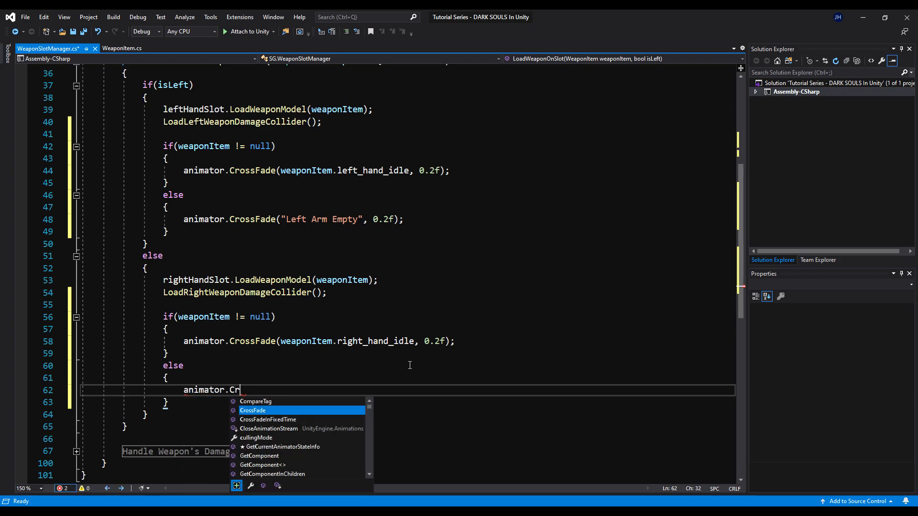
type("ossFade(\"\")")
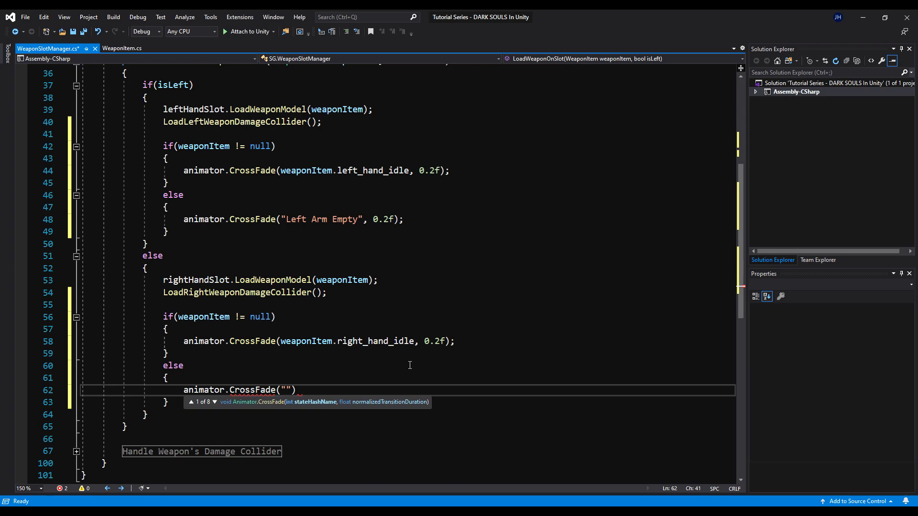
type("Right Arm Empty")
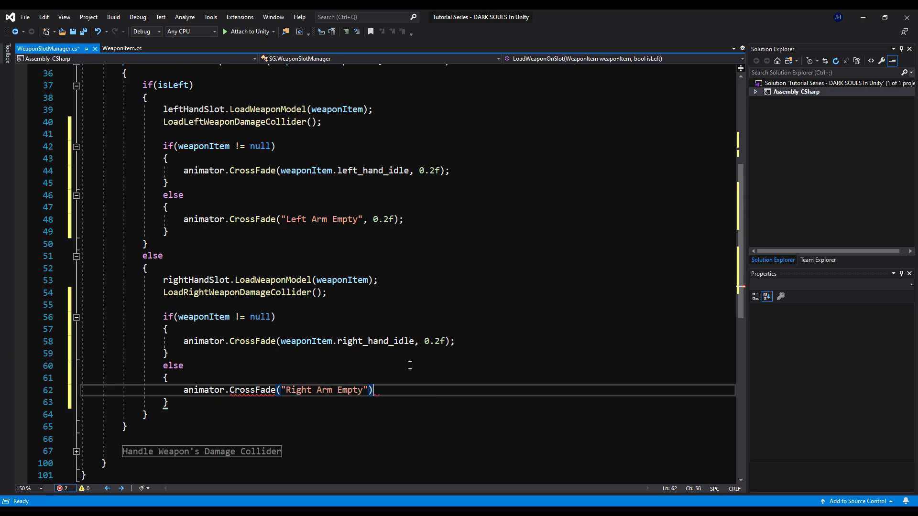
type(", -.2f")
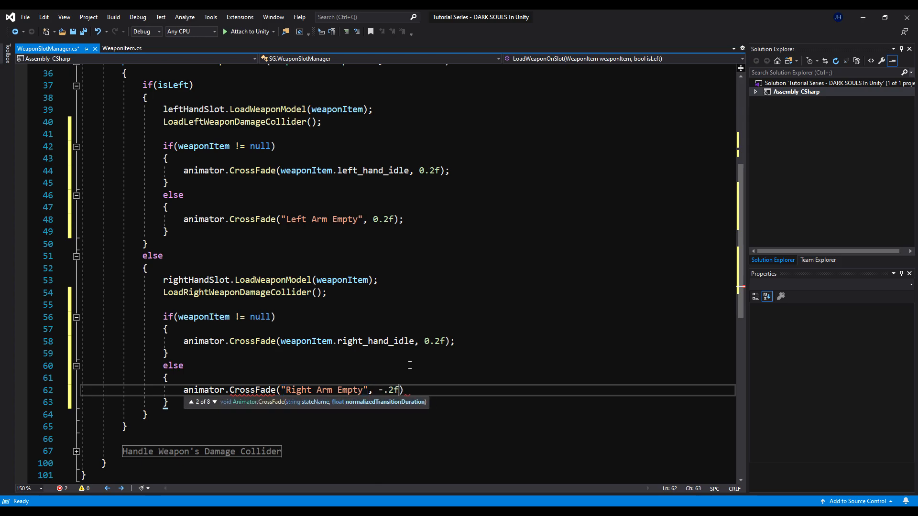
type("0.2f")
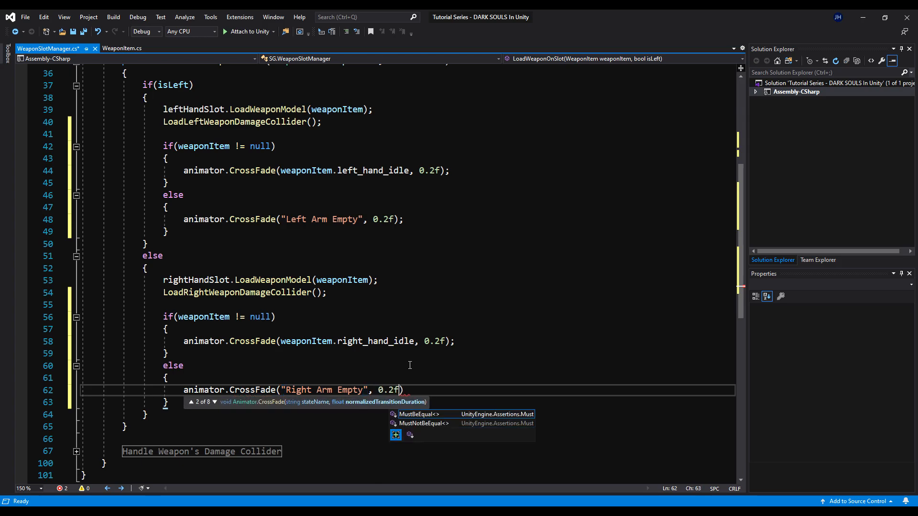
type(";")
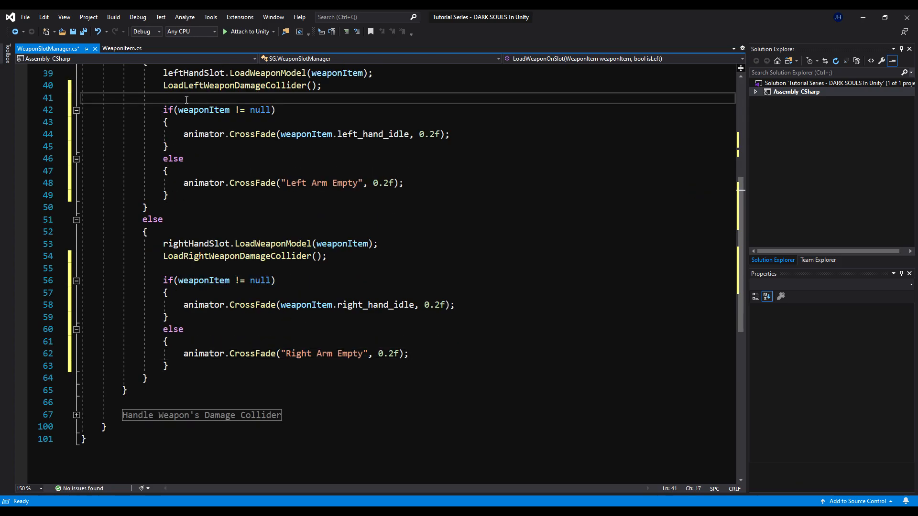
Wrap the left idle block in a #region named Handle Left Weapon Idle Animations
type("#region")
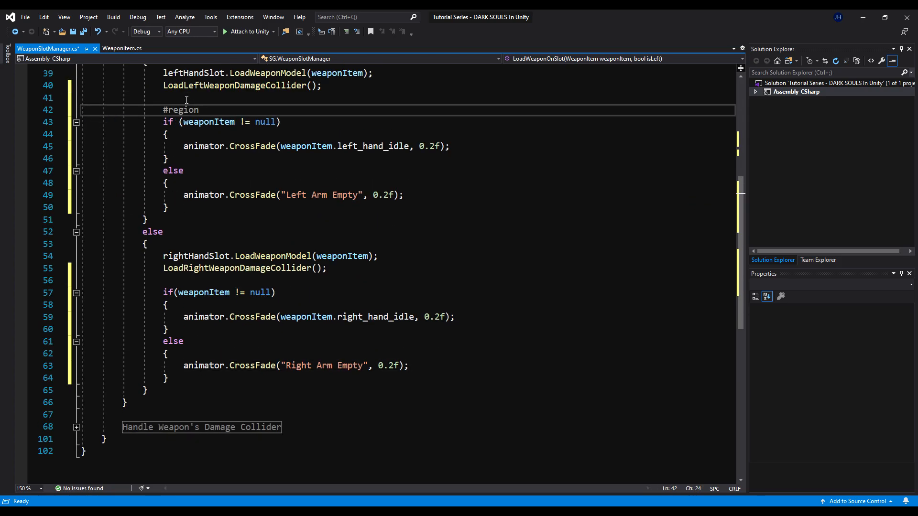
type("Handle Weapon")
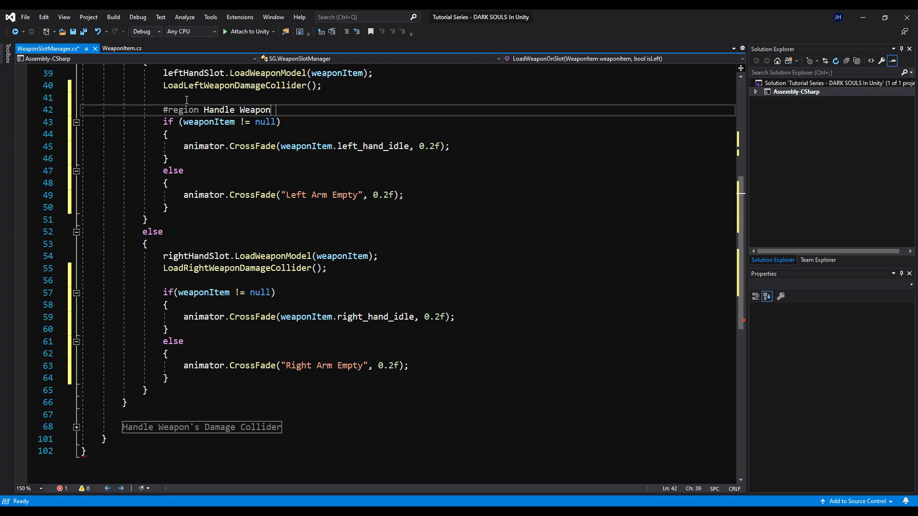
type("Idle Ani")
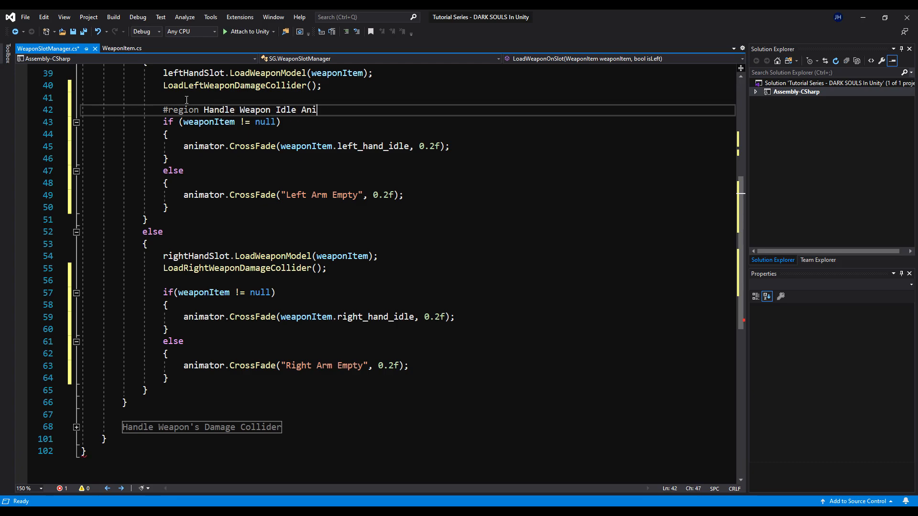
type("mations")
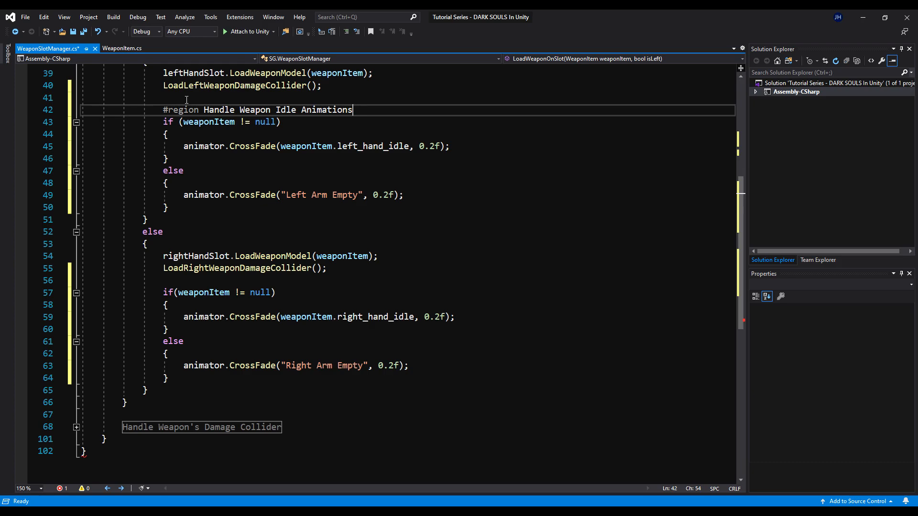
key("enter")
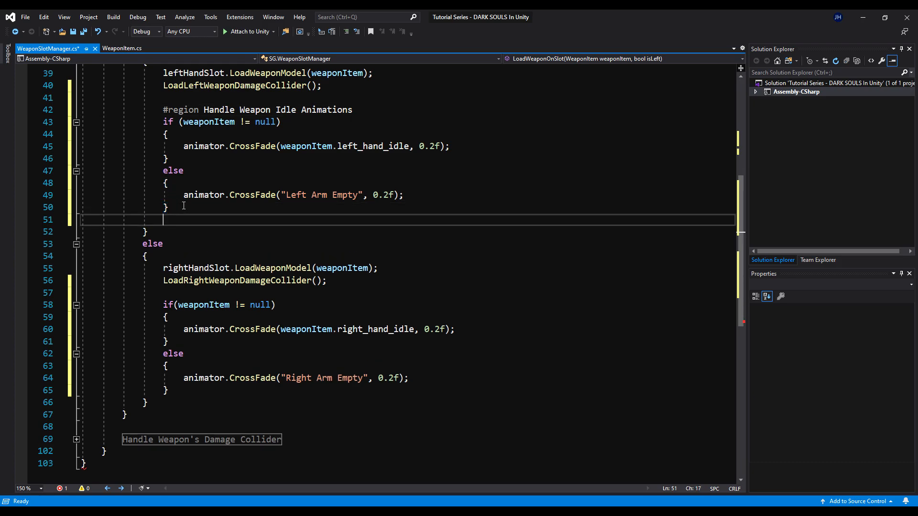
type("#endregion")
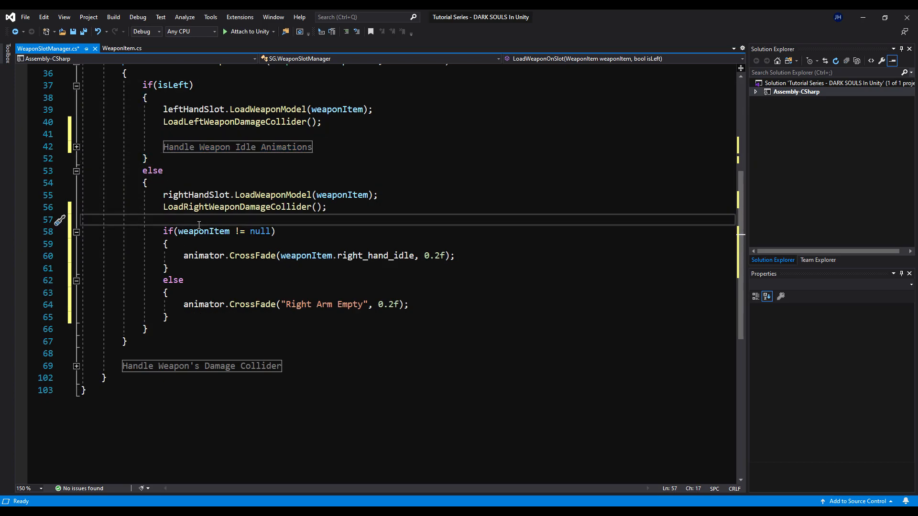
Wrap the right idle block in a #region named Handle Right Weapon Idle Animations
type("#region")
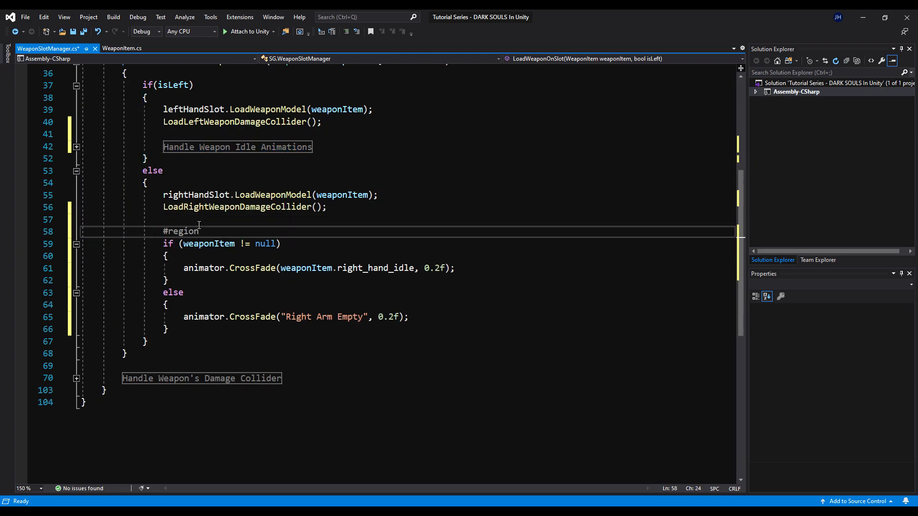
type("Handle")
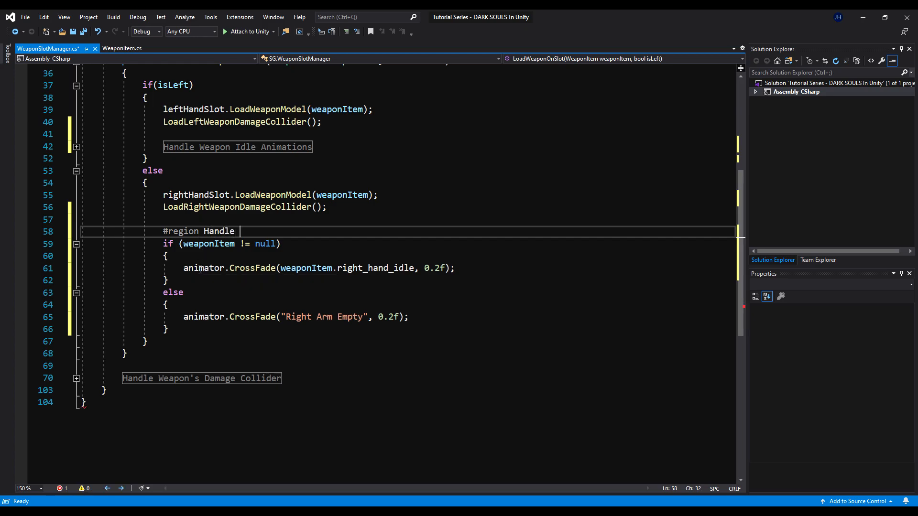
type("Weapon Idle")
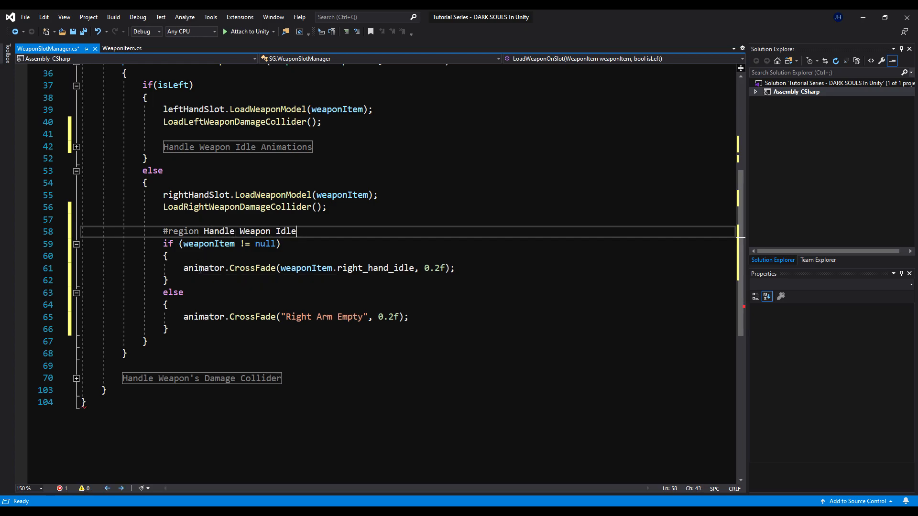
key("Backspace")
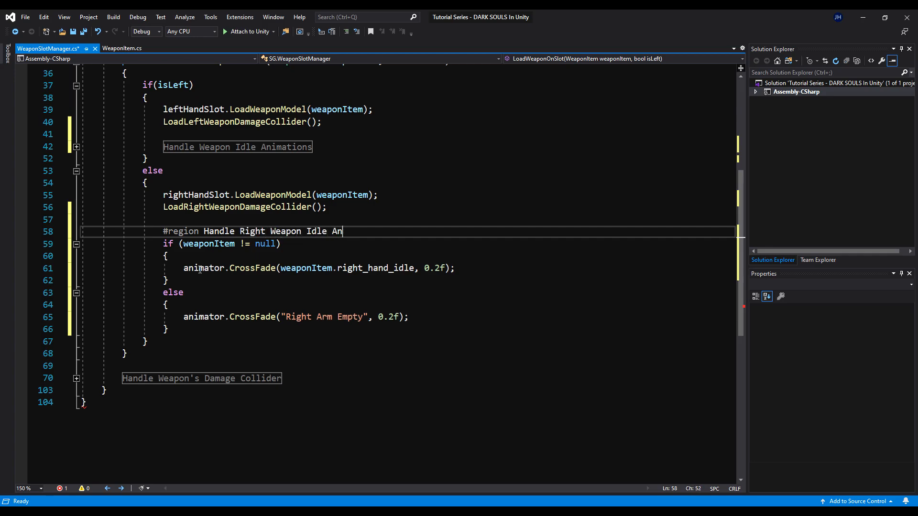
type("imations")
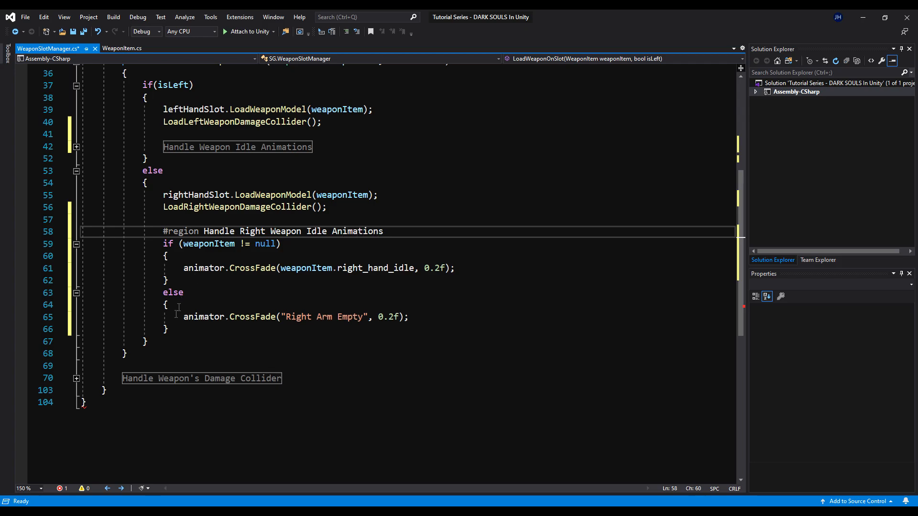
type("#end")
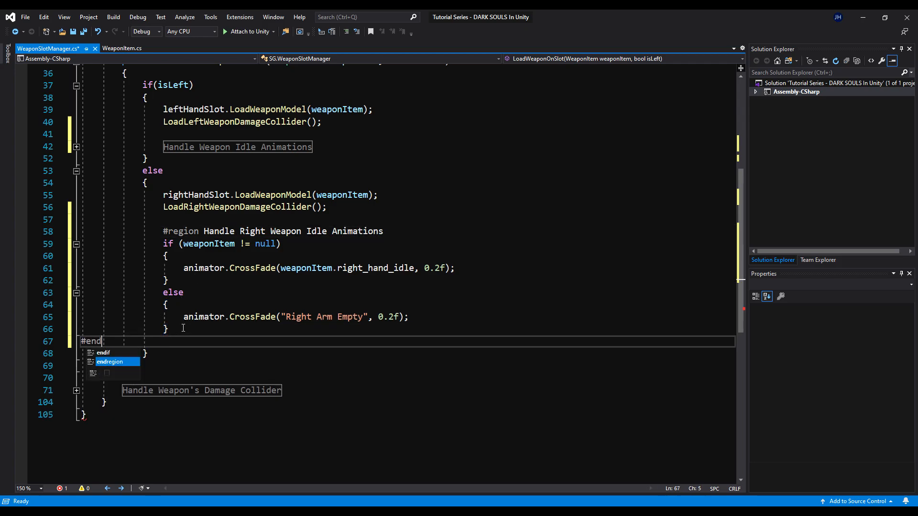
key("Tab")
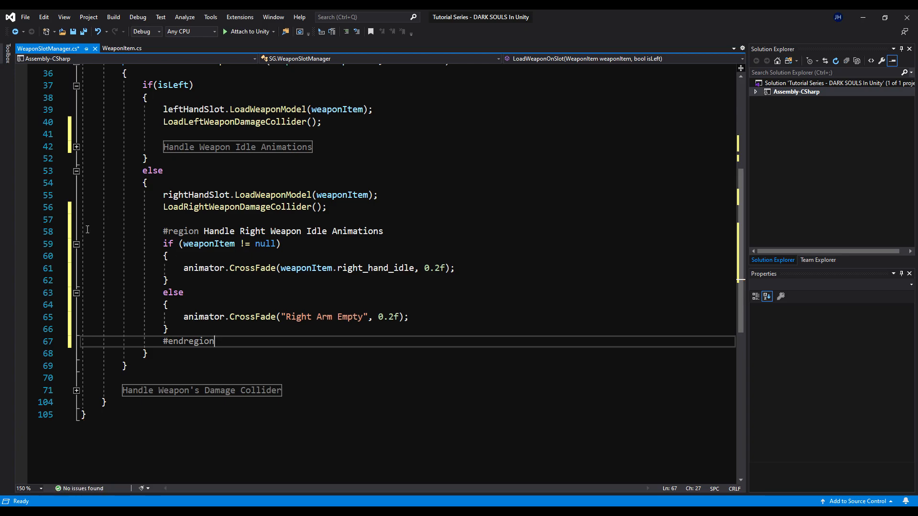
Collapse the regions, save the WeaponSlotManager script, and return to Unity
left_click(77, 146)
type(" Left")
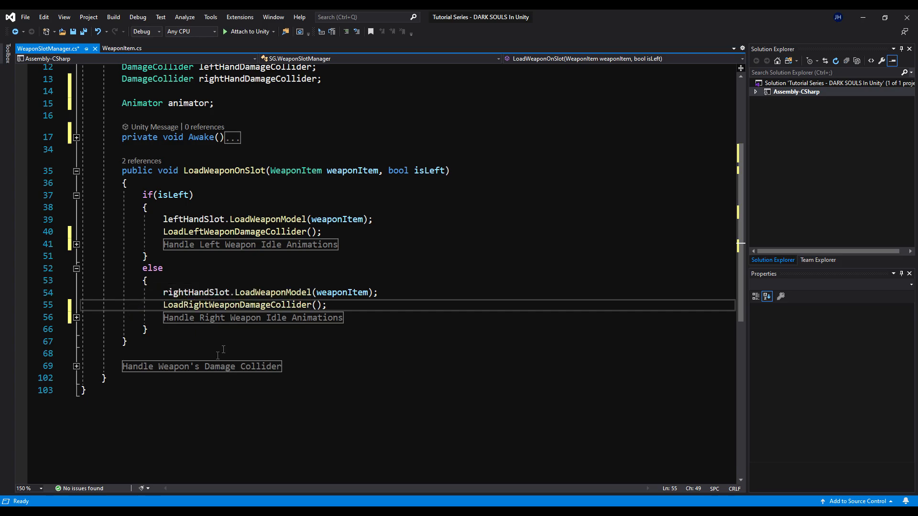
scroll("down", 3)
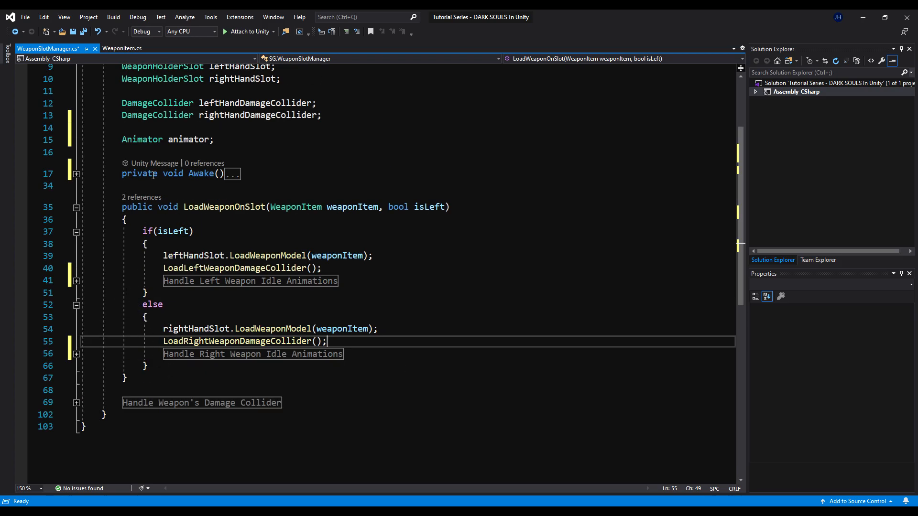
key("ctrl+s")
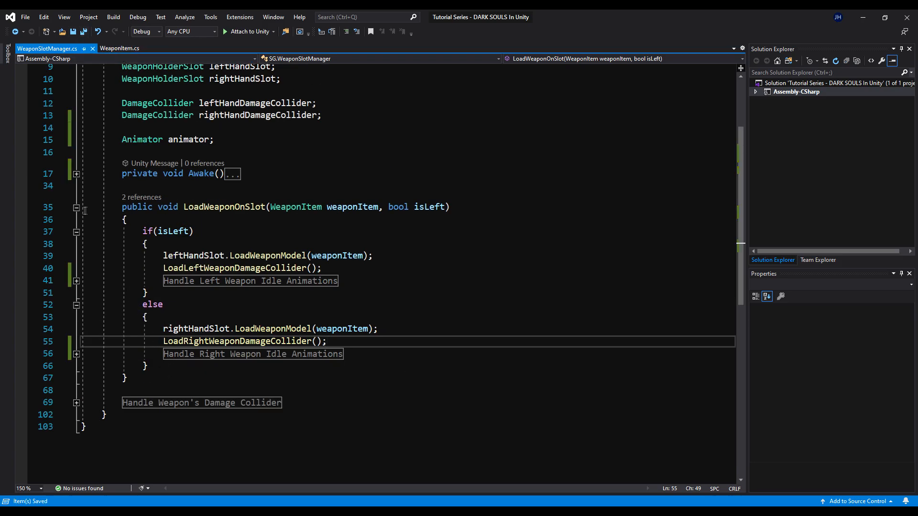
left_click(77, 208)
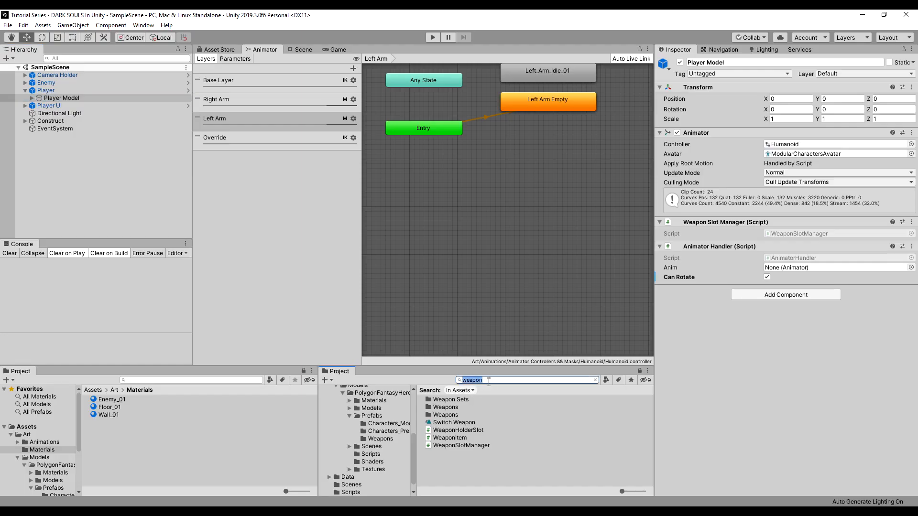
Select the Sword asset in Assets/Data and enter Left_Arm_Idle_01 as its left hand idle
left_click(373, 401)
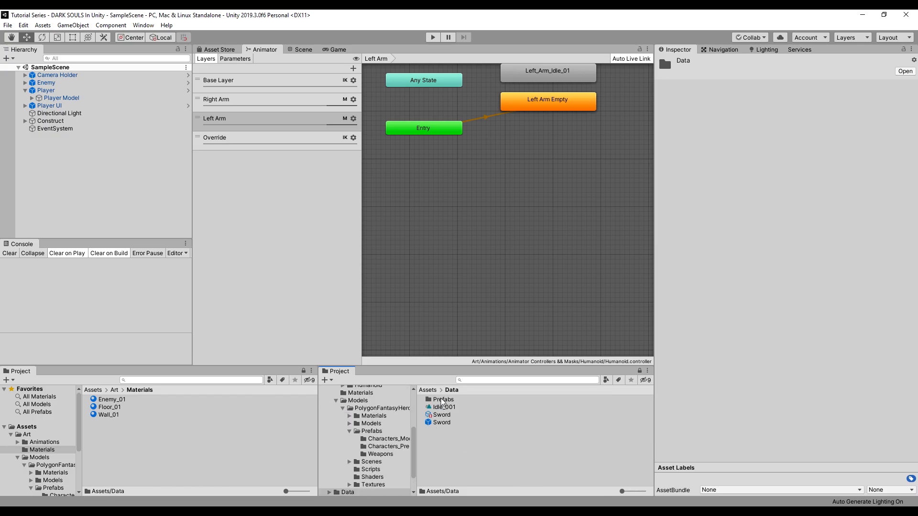
left_click(440, 415)
type("L")
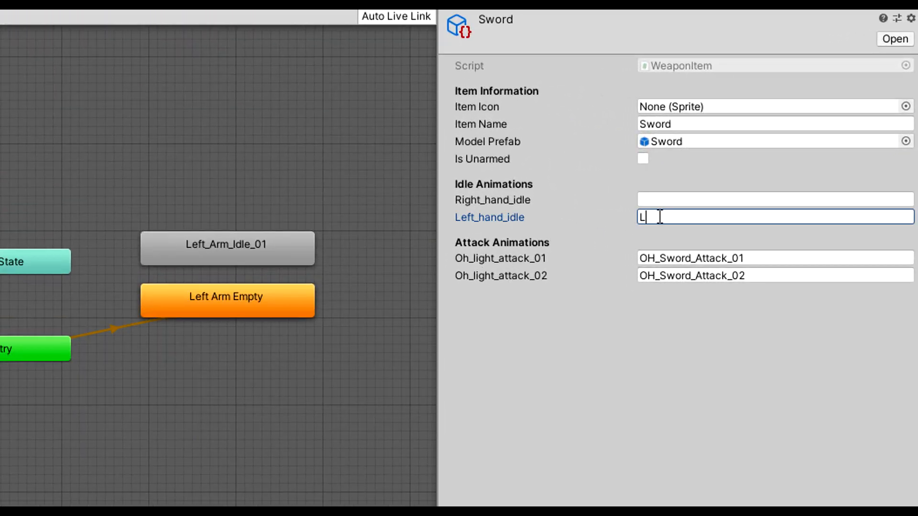
type("eft_Arm_Id")
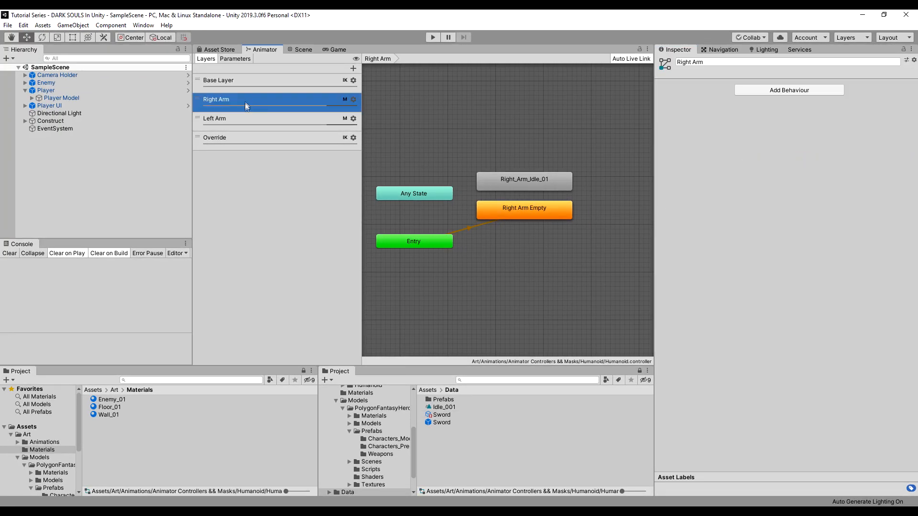
Check the Left Arm layer and the Sword's idle fields, then play-test in the Game view
left_click(235, 118)
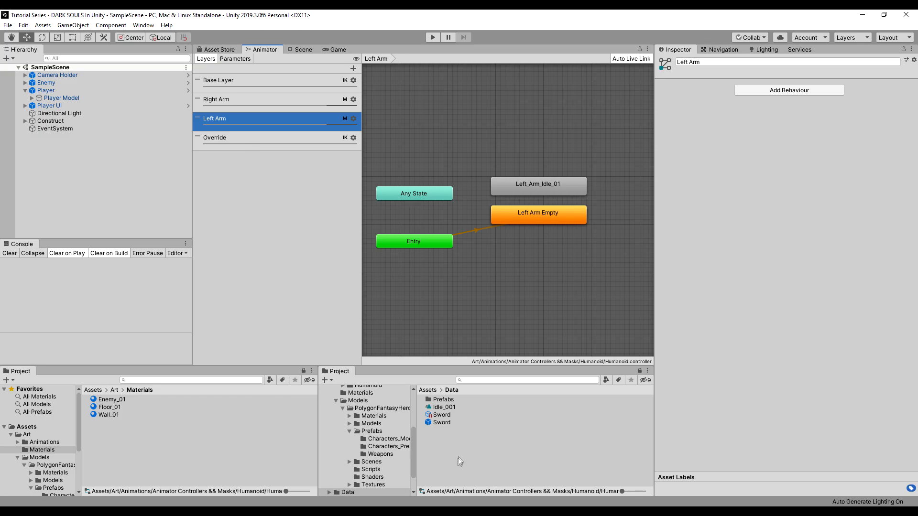
left_click(441, 415)
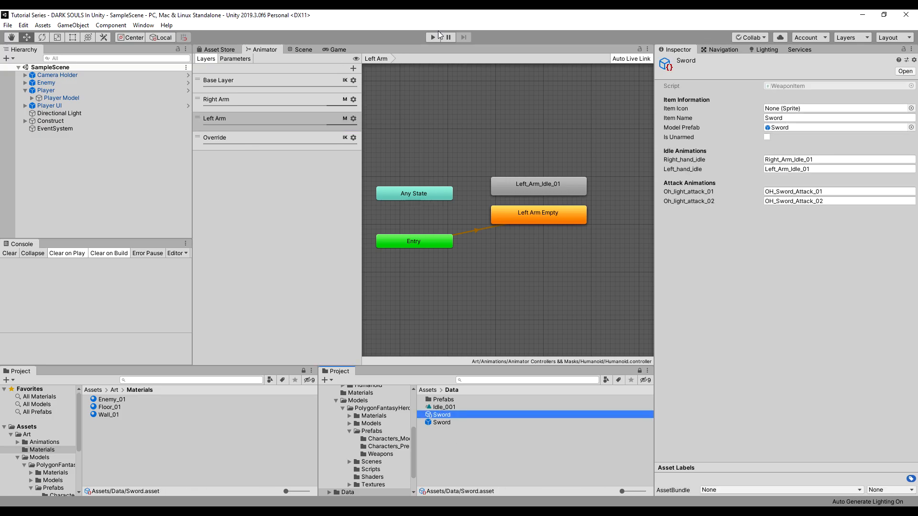
left_click(432, 36)
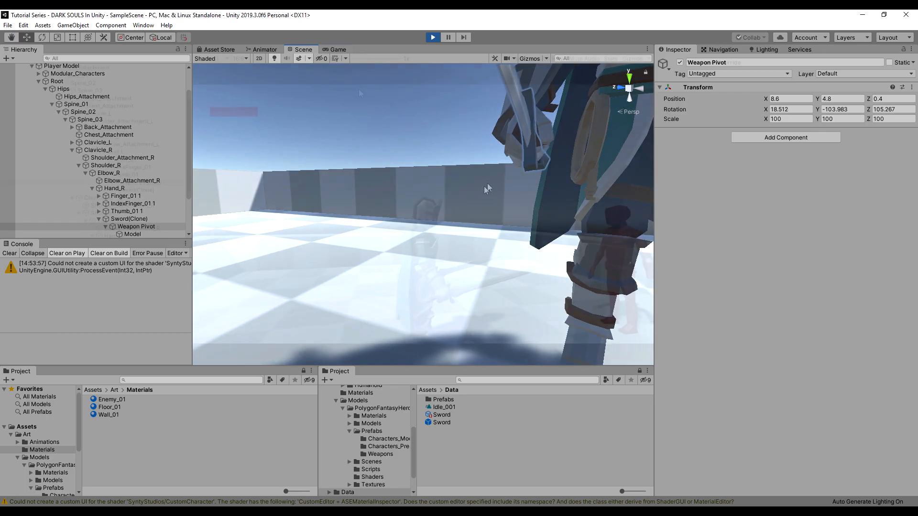
left_click(336, 49)
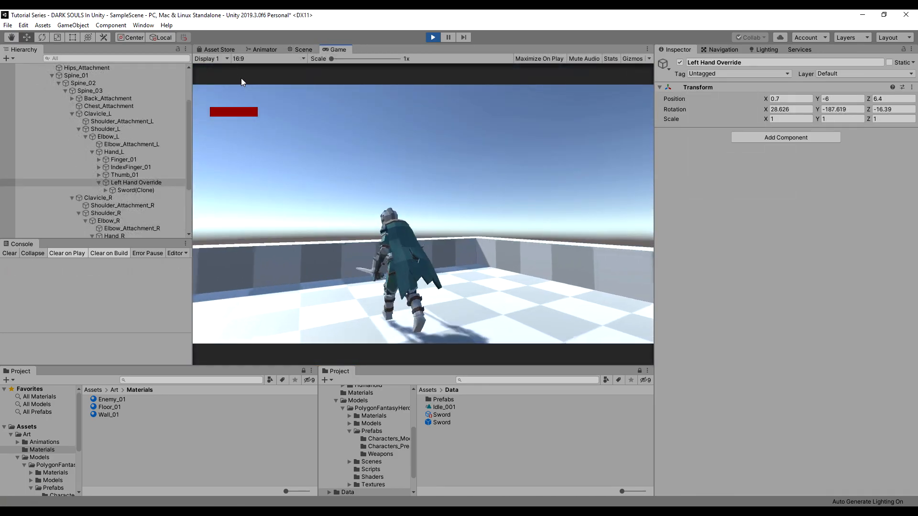